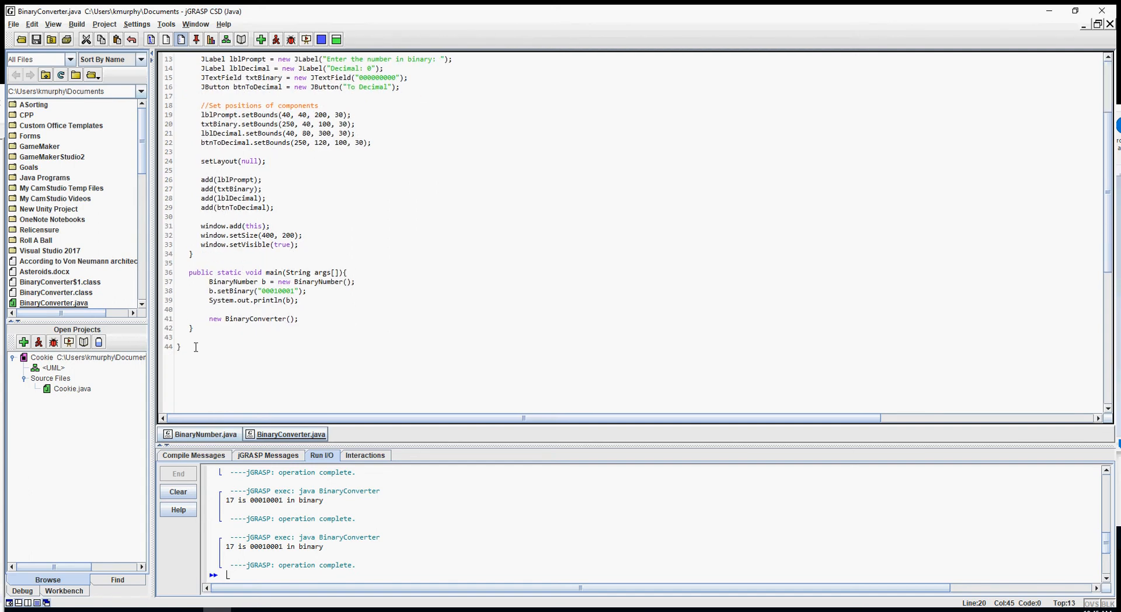
Step: Add //Ends class, //End main and //Ends constructor comments after the closing braces
type("//Ends class")
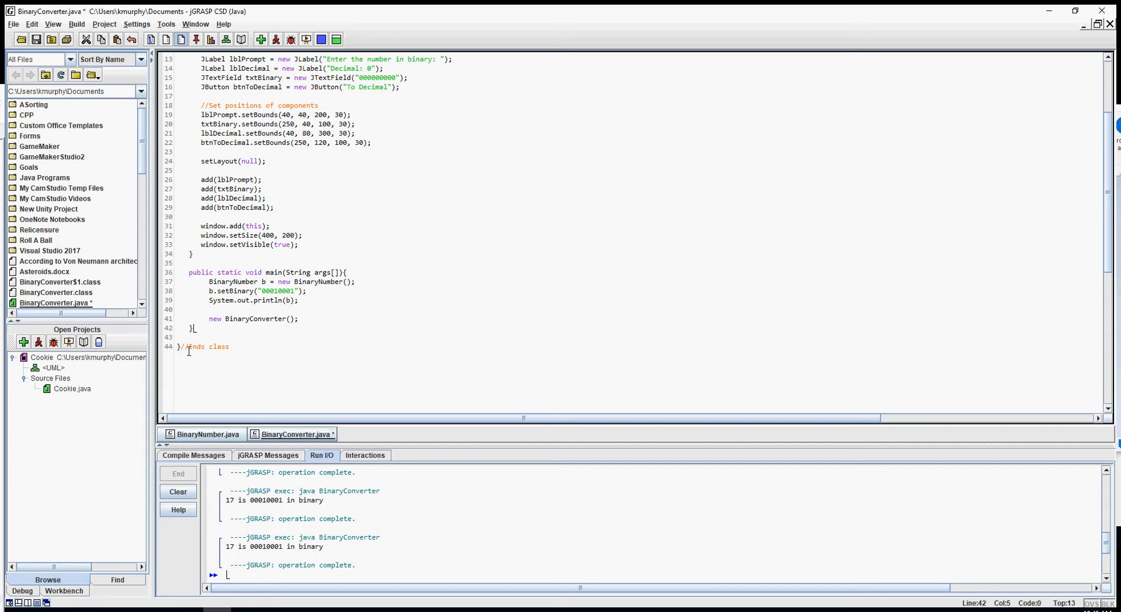
type("//")
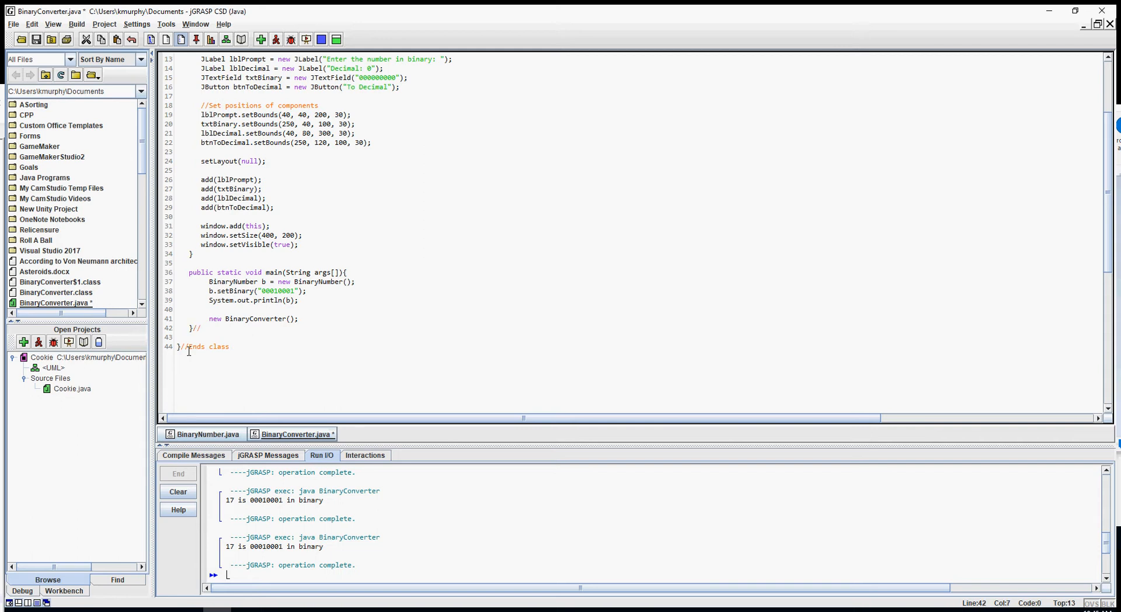
type("End main")
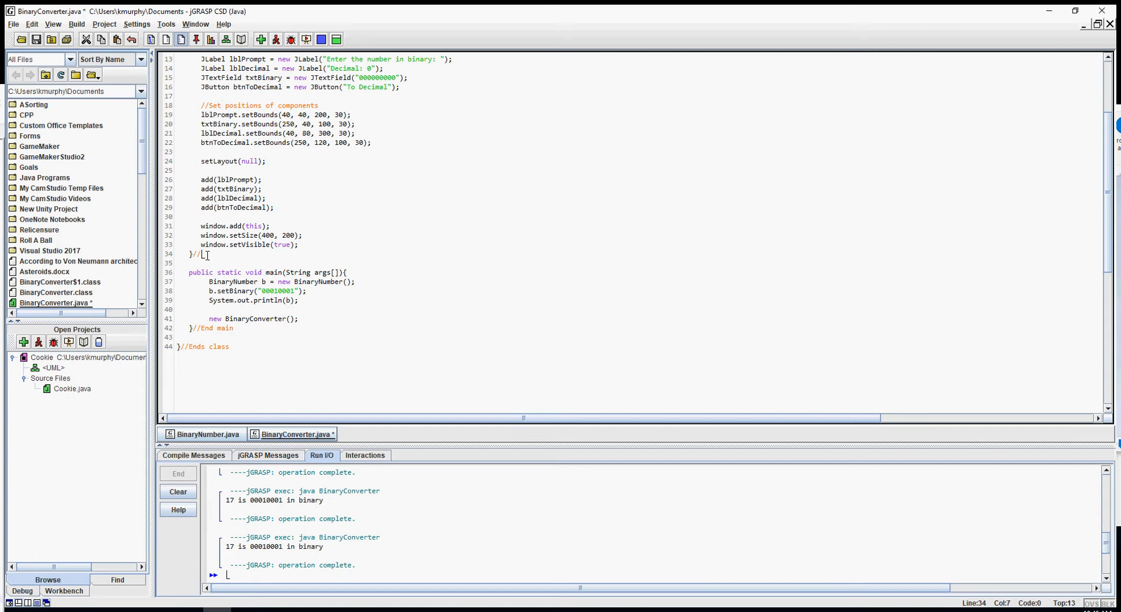
type("Ends co")
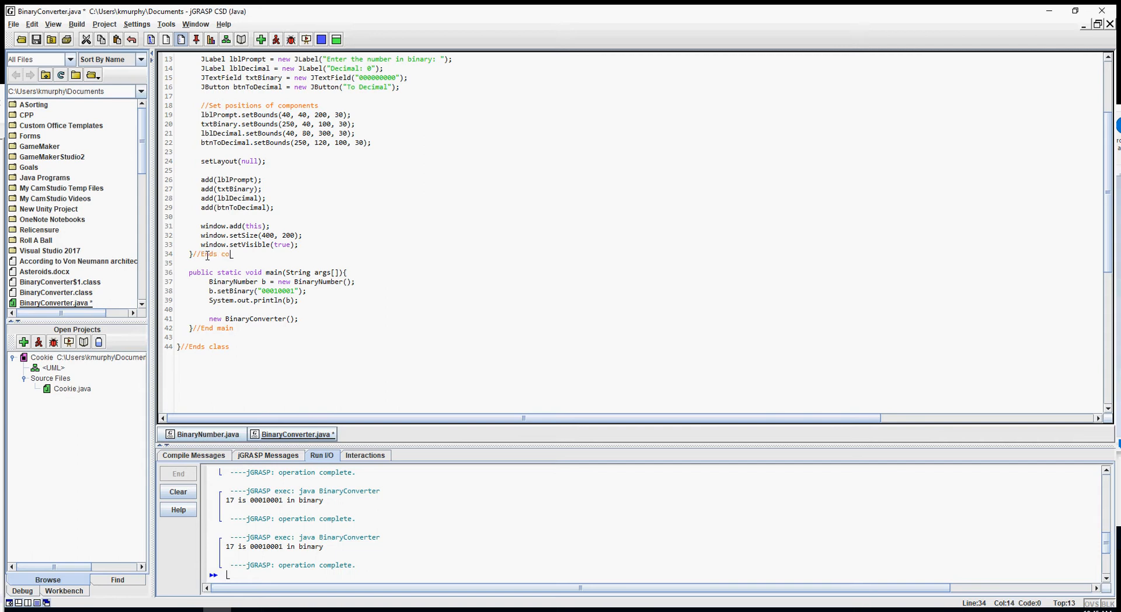
type("nstructor")
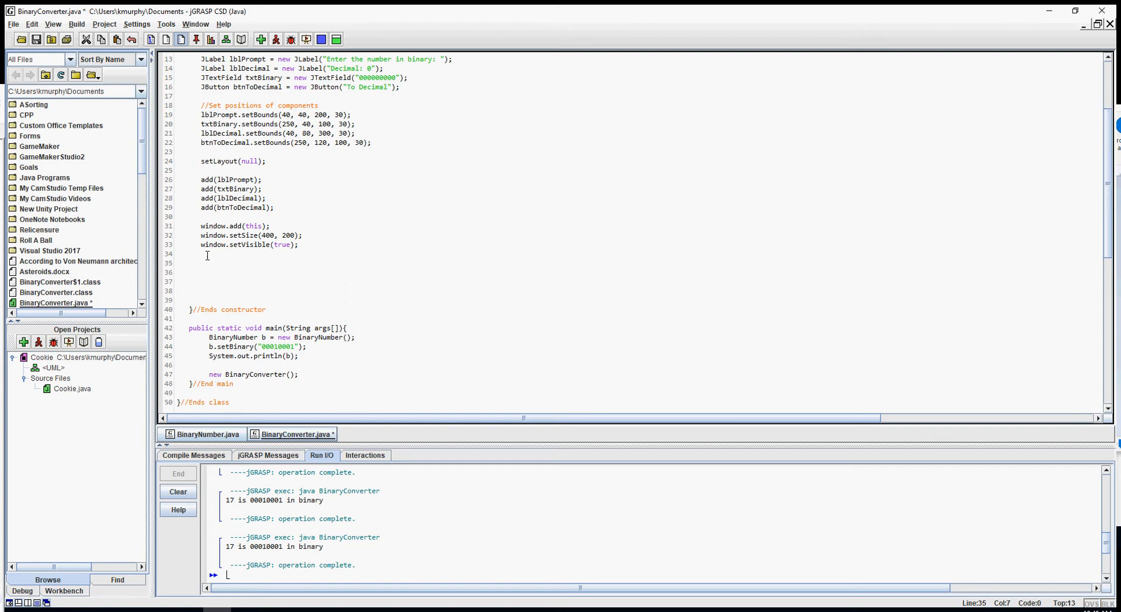
Step: Write the //Event for button comment and start btnToDecimal.addActionListener in the constructor
type("//Event")
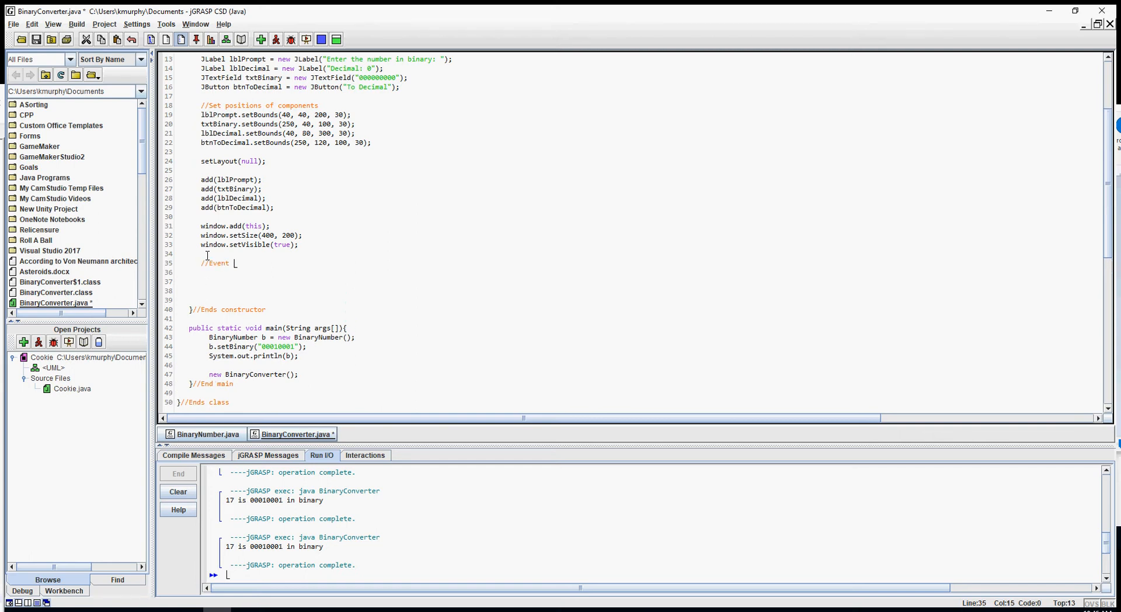
type("for button")
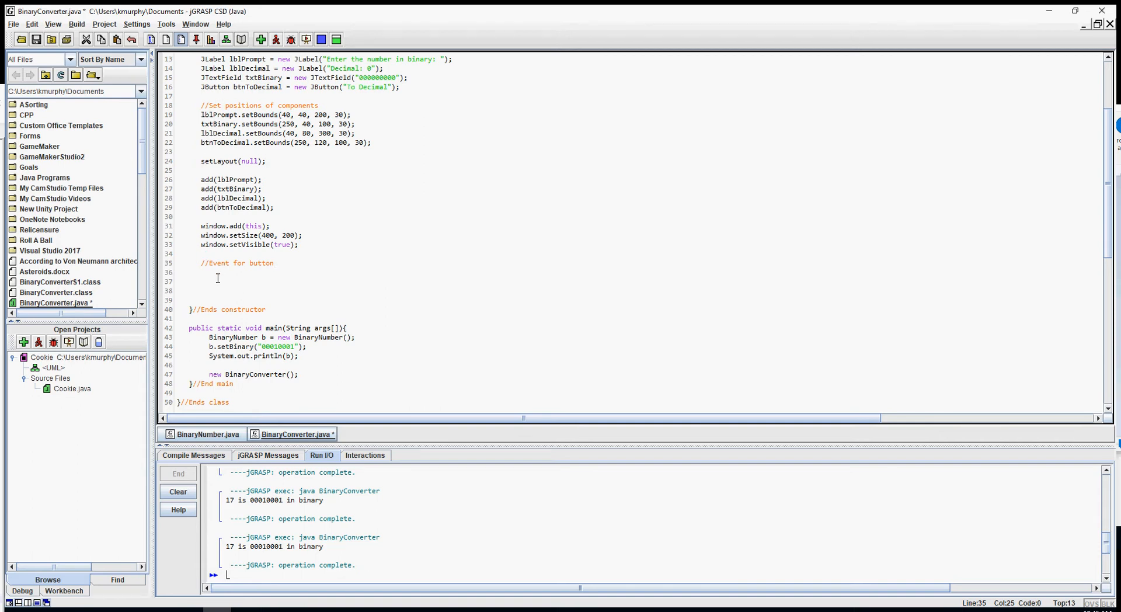
type("bu")
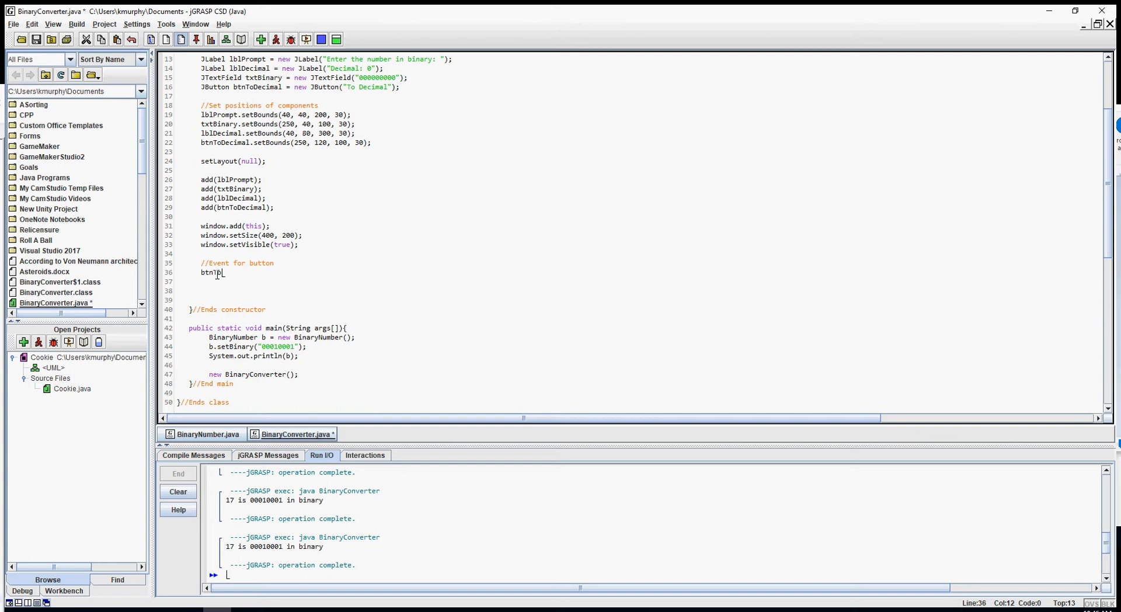
type("Decimal")
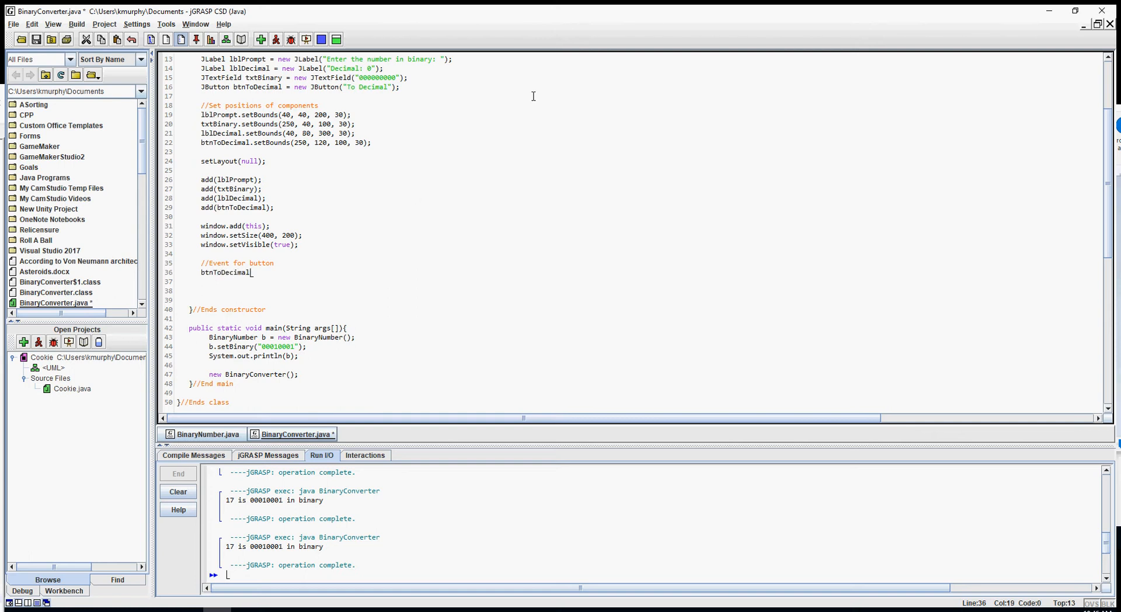
type(".")
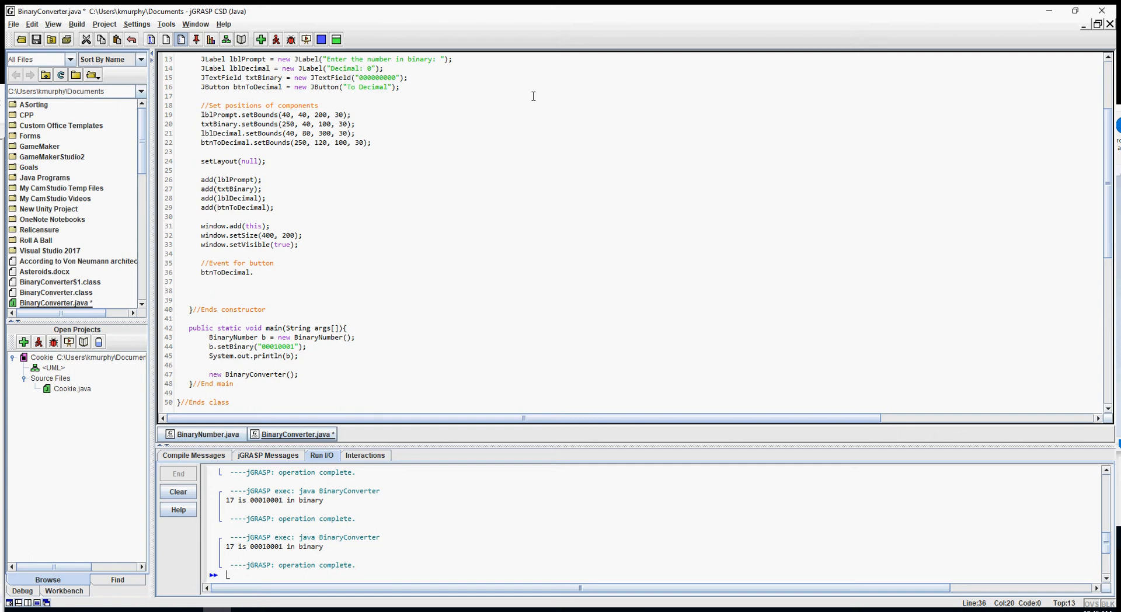
type(".addAction")
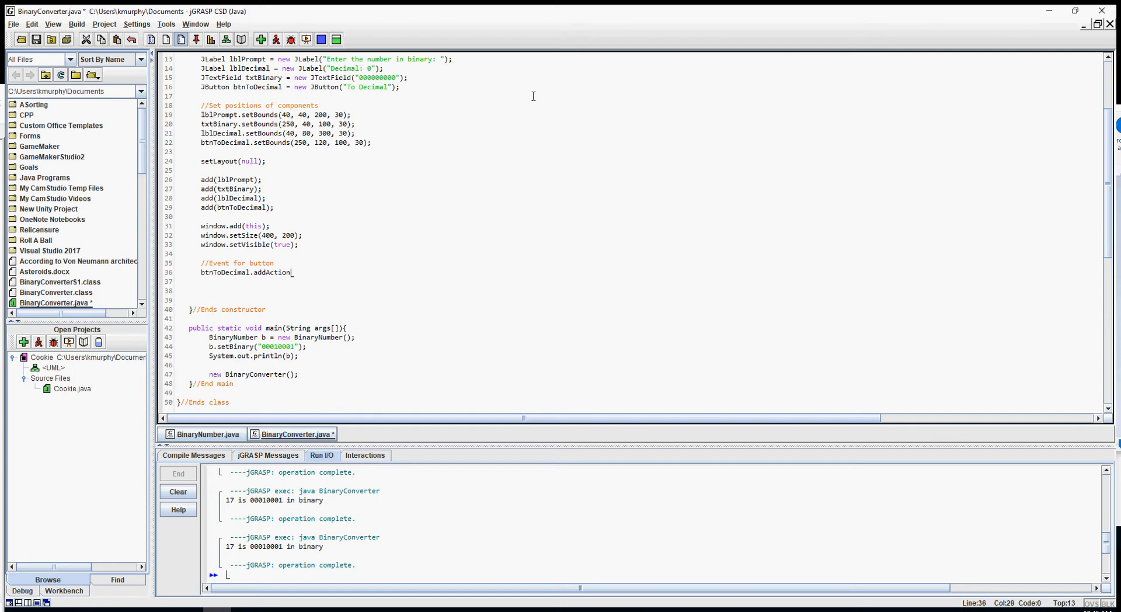
type("Listener")
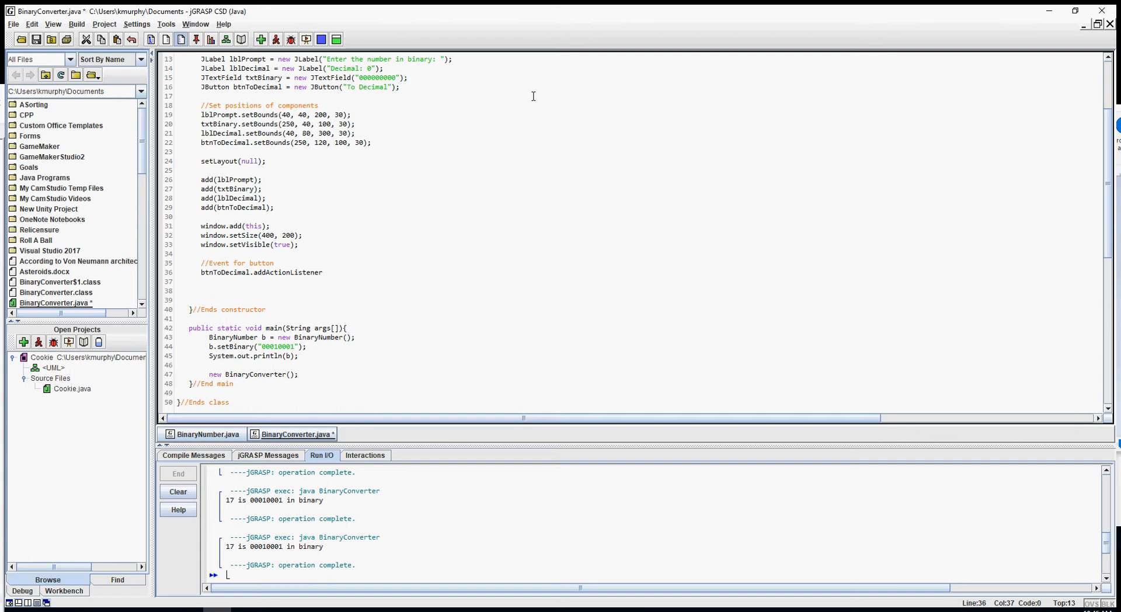
Step: Add the parentheses and semicolon to addActionListener, leaving room for the listener argument
type("(")
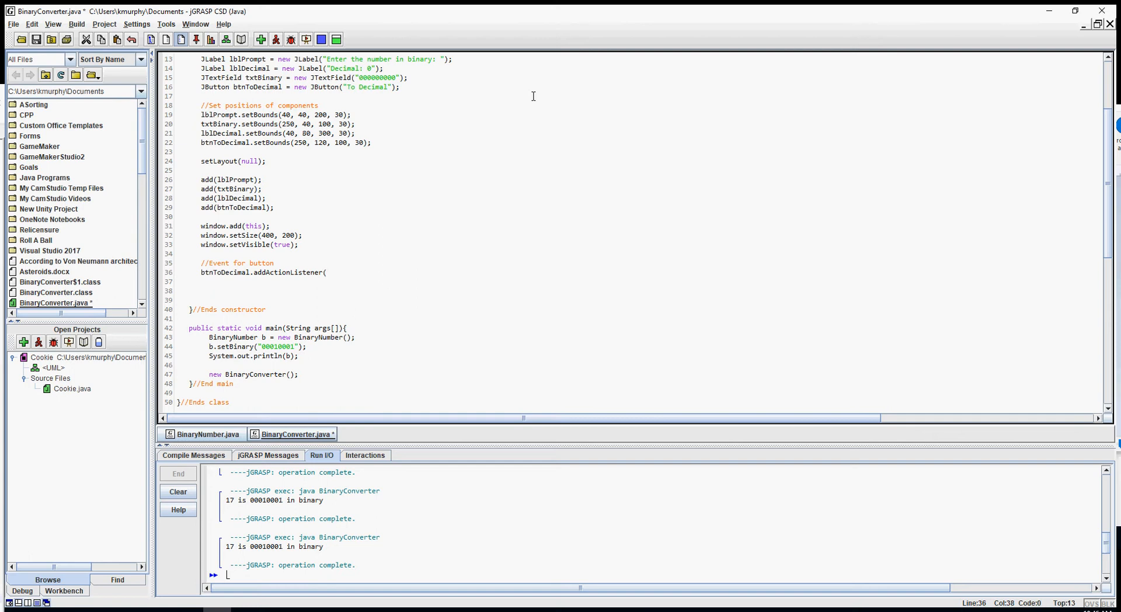
type(")")
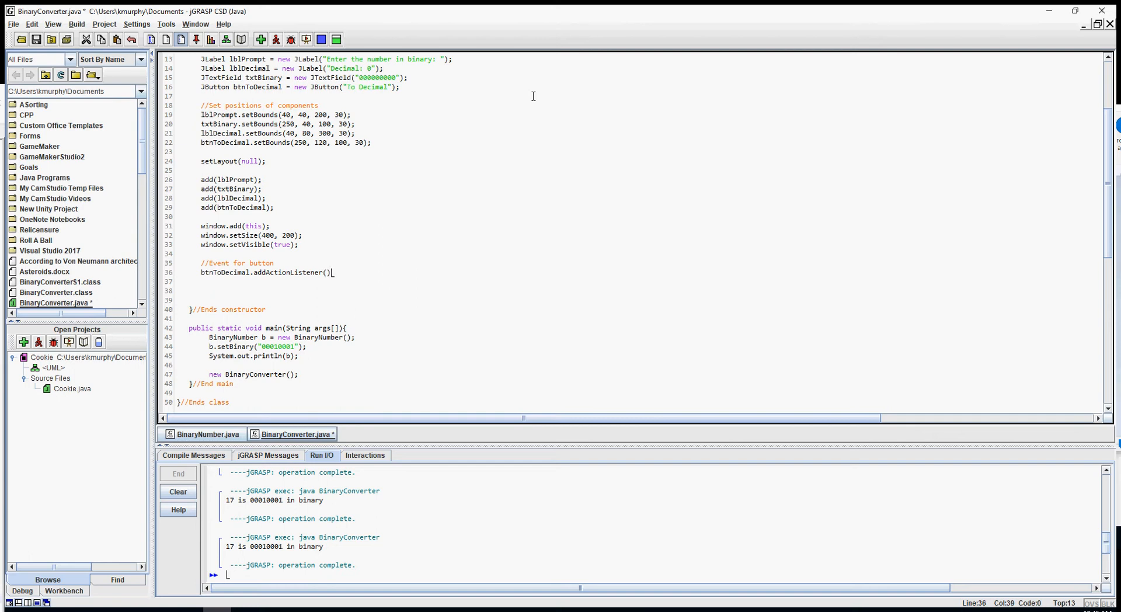
type(";")
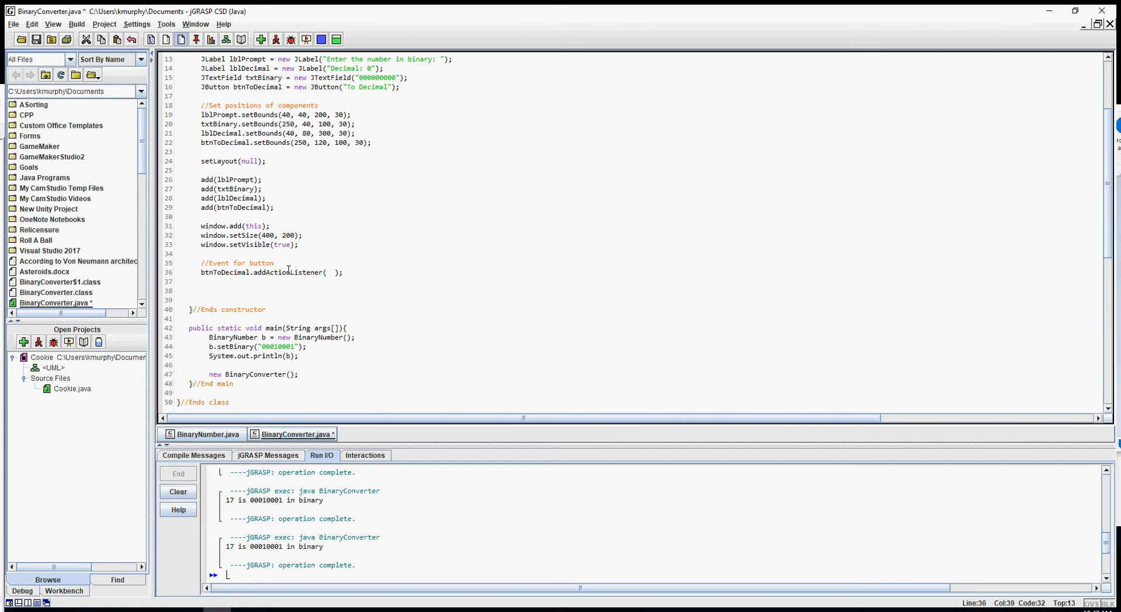
mouse_move(283, 272)
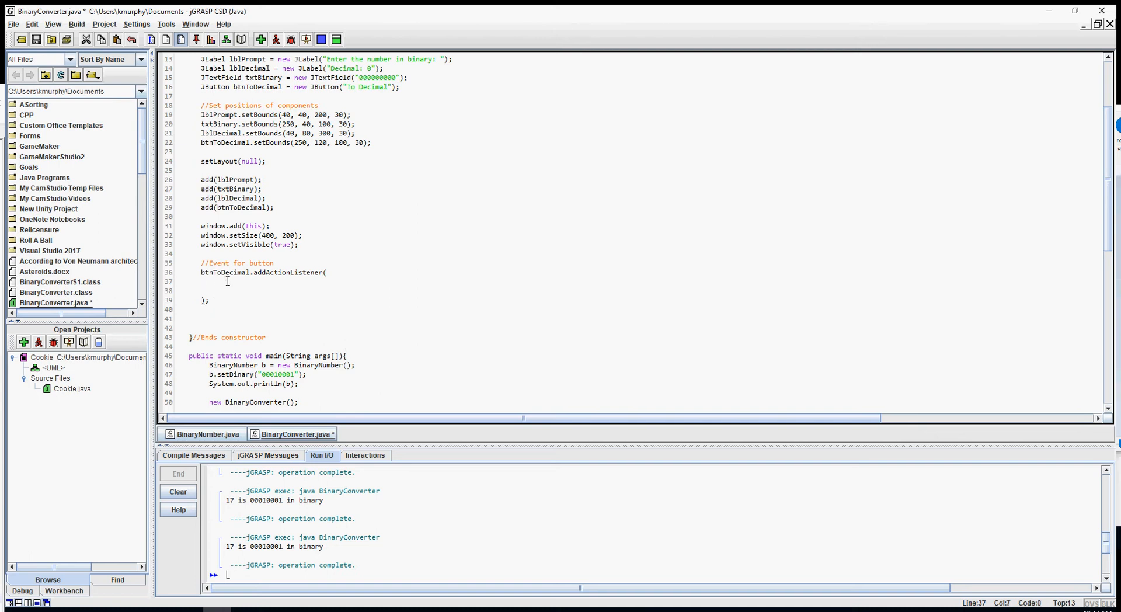
Step: Insert new ActionListener(){ } as the addActionListener argument
left_click(331, 273)
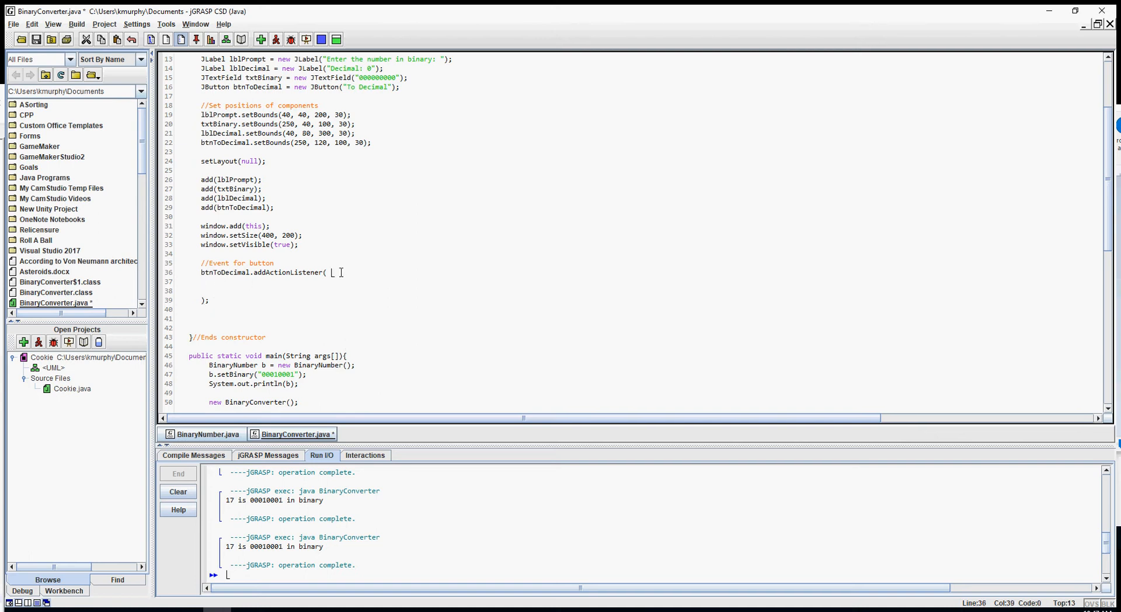
type("new")
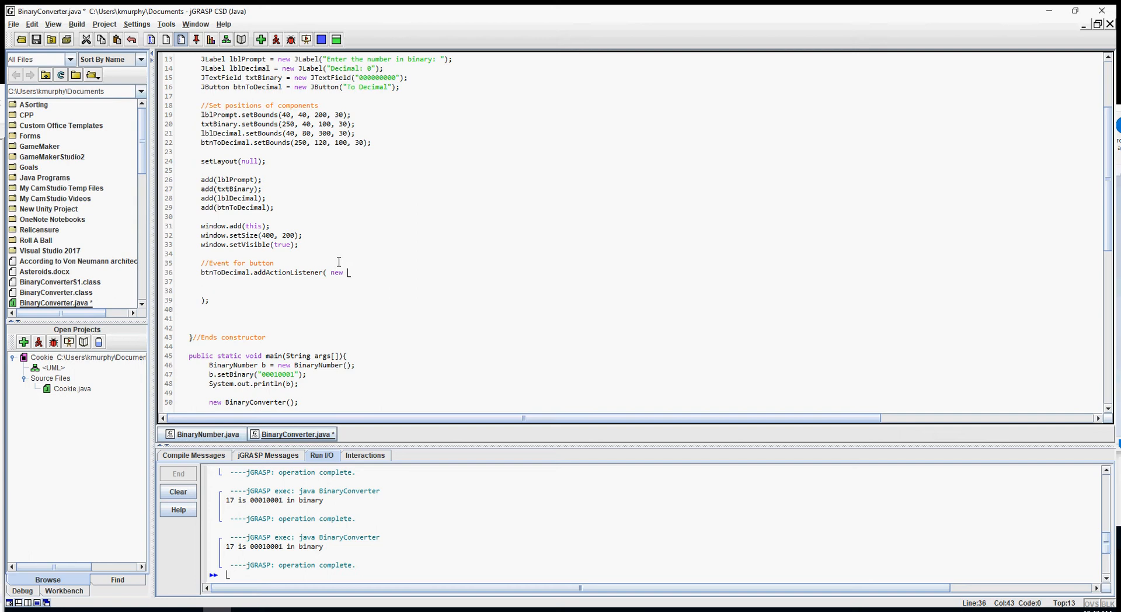
type("ActionListe")
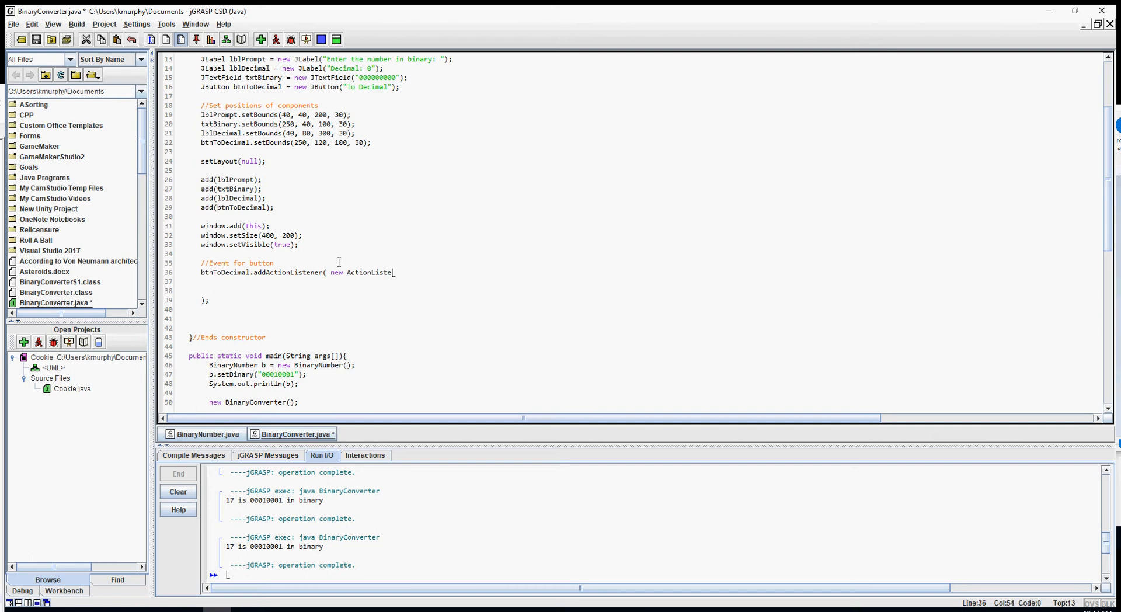
type("(")
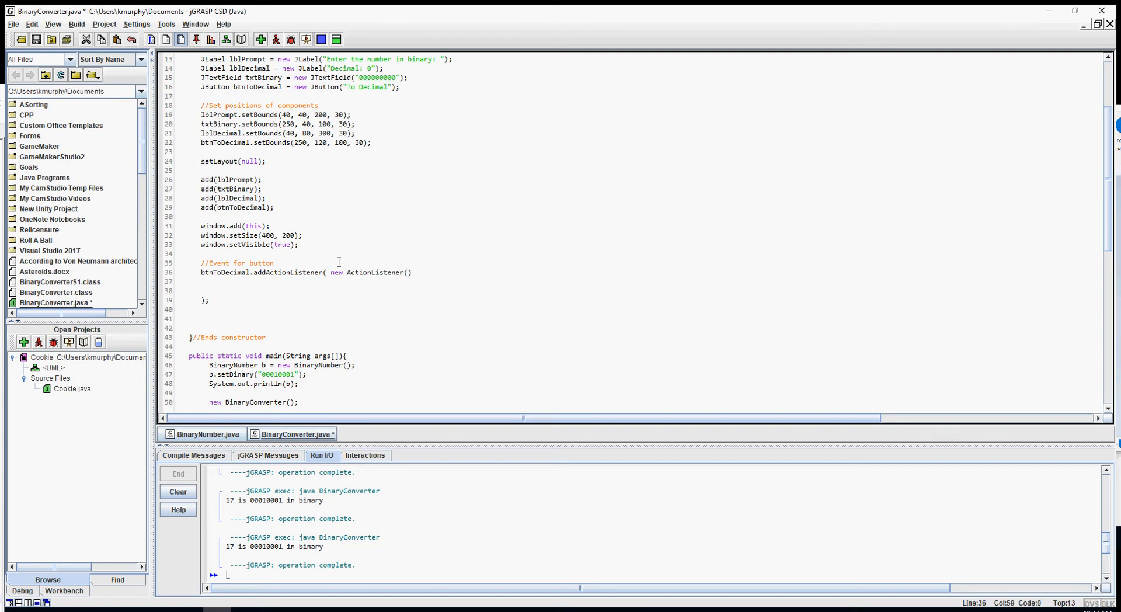
type("{")
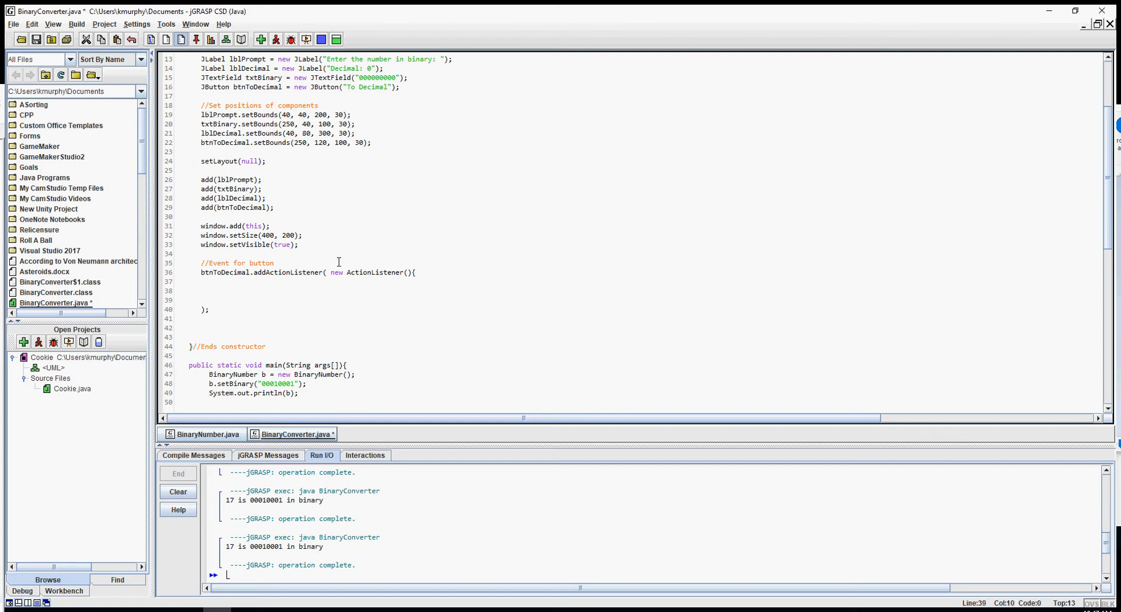
type("}")
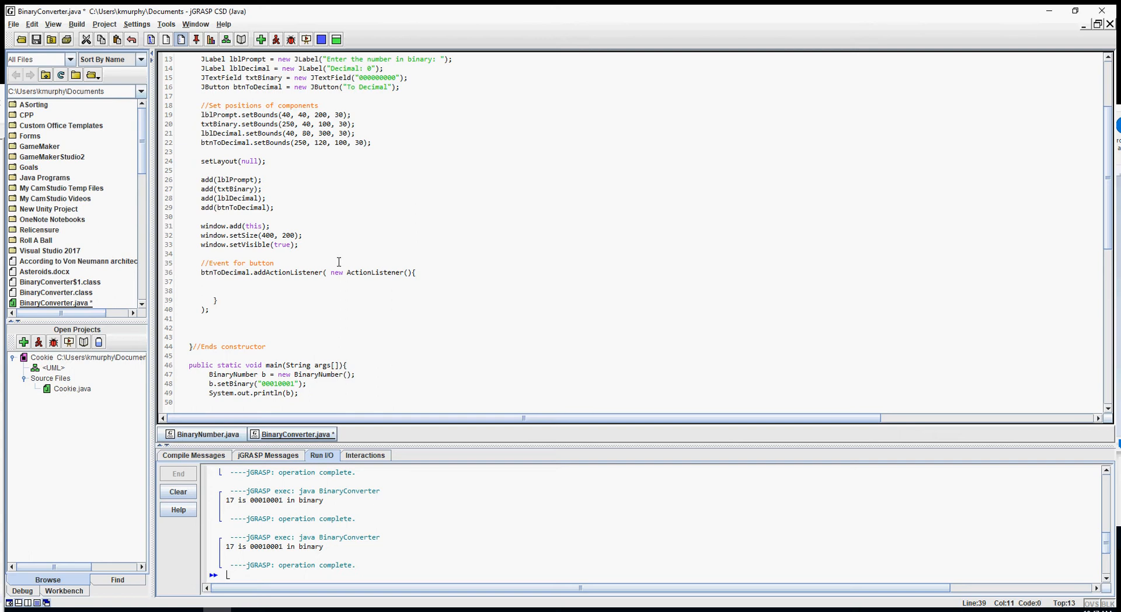
Step: Comment the closing braces with //Ends ActionListener and //End Event
type("//E")
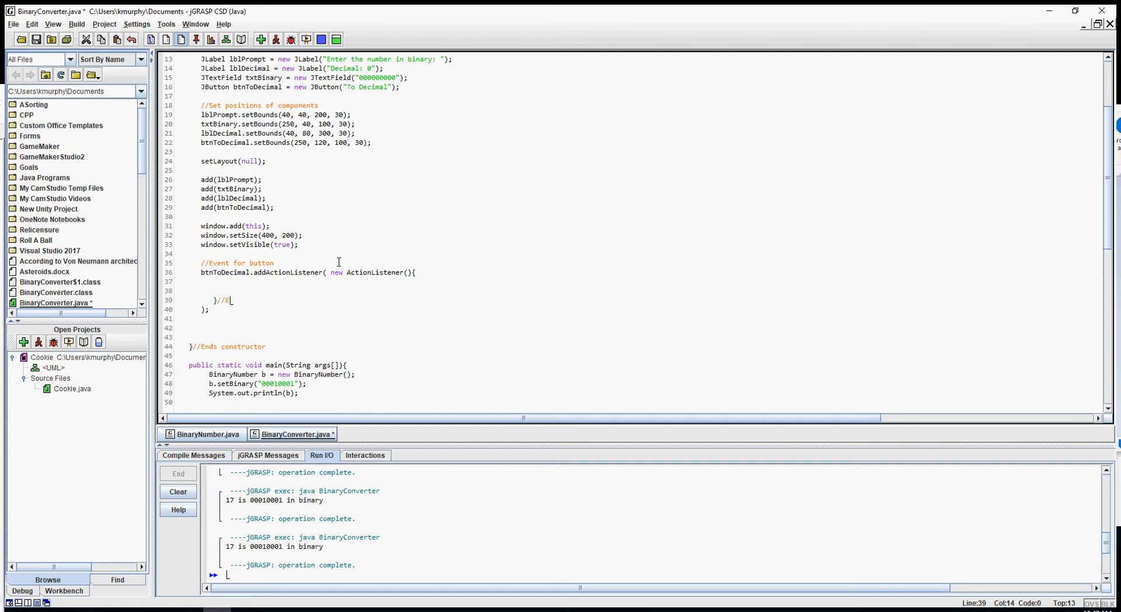
type("nds Action")
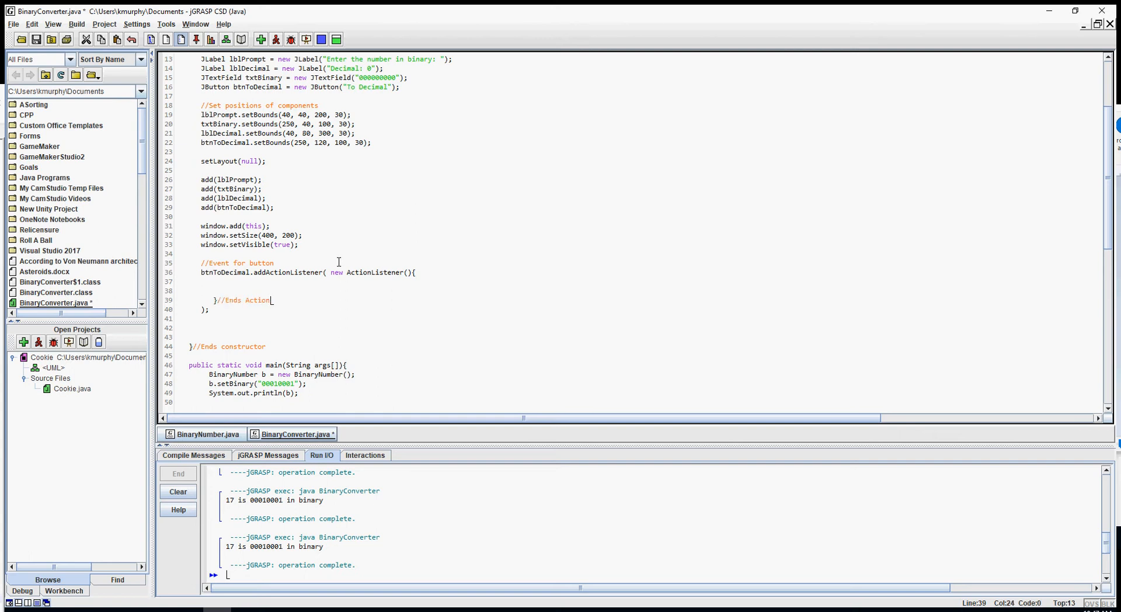
type("Ls")
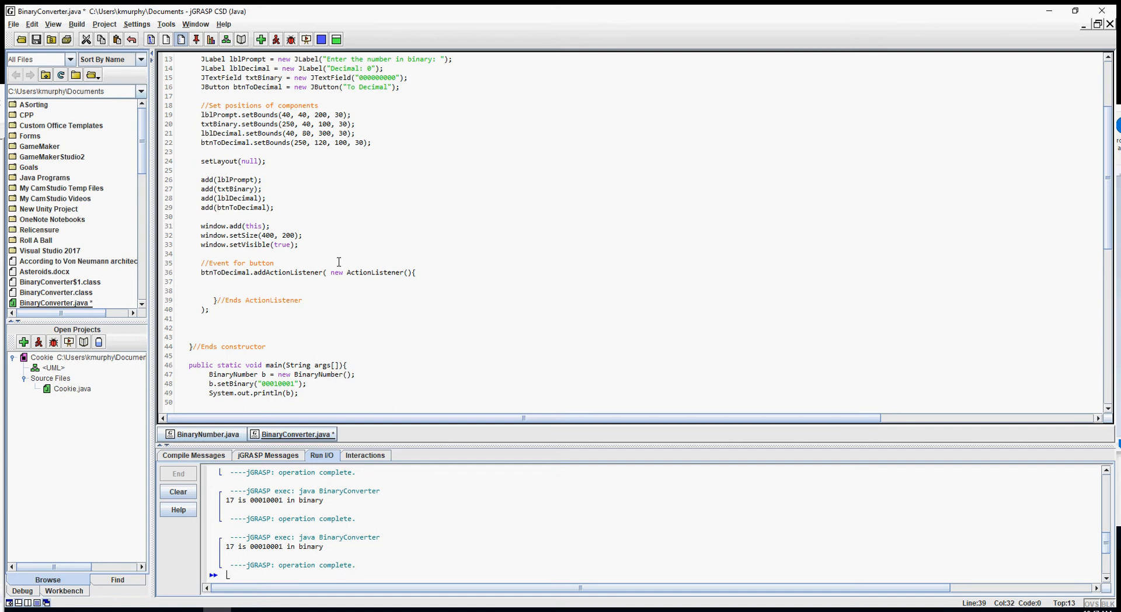
type("//")
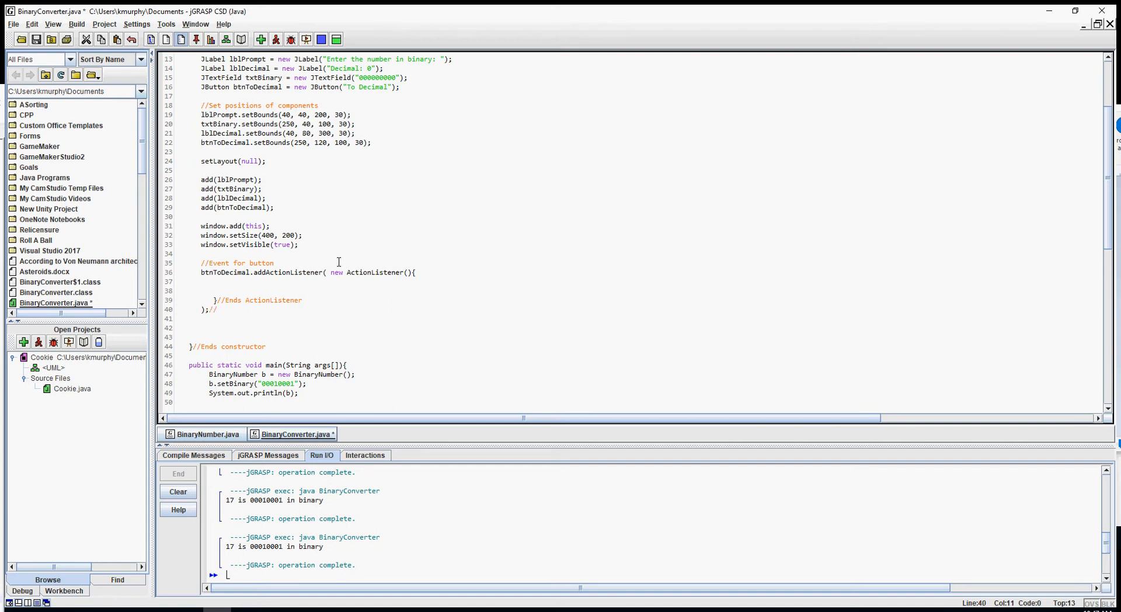
type("E")
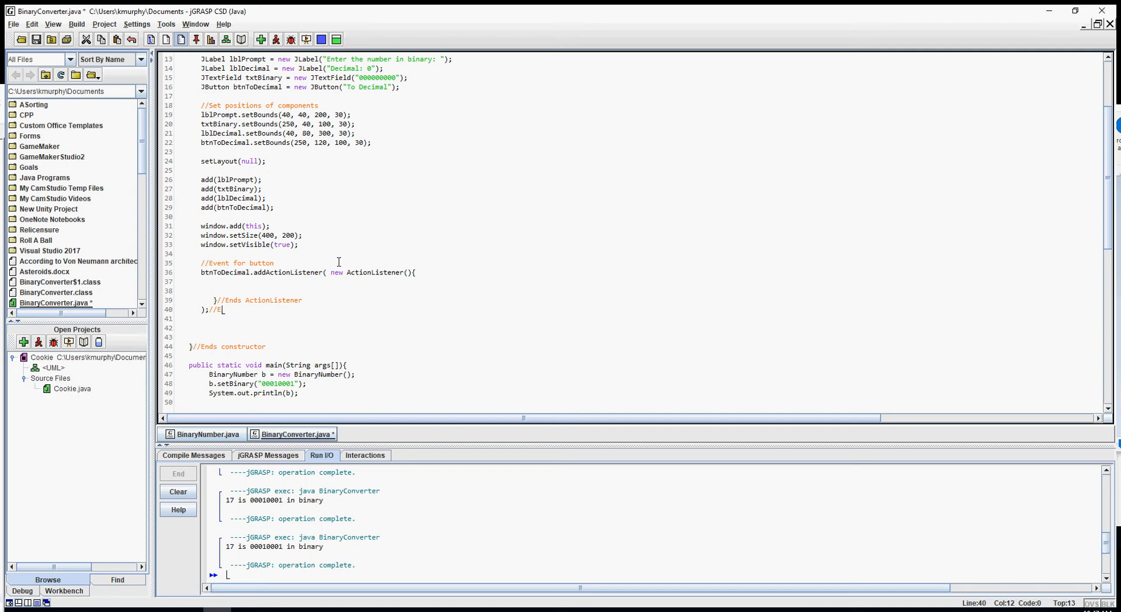
type("nd Event")
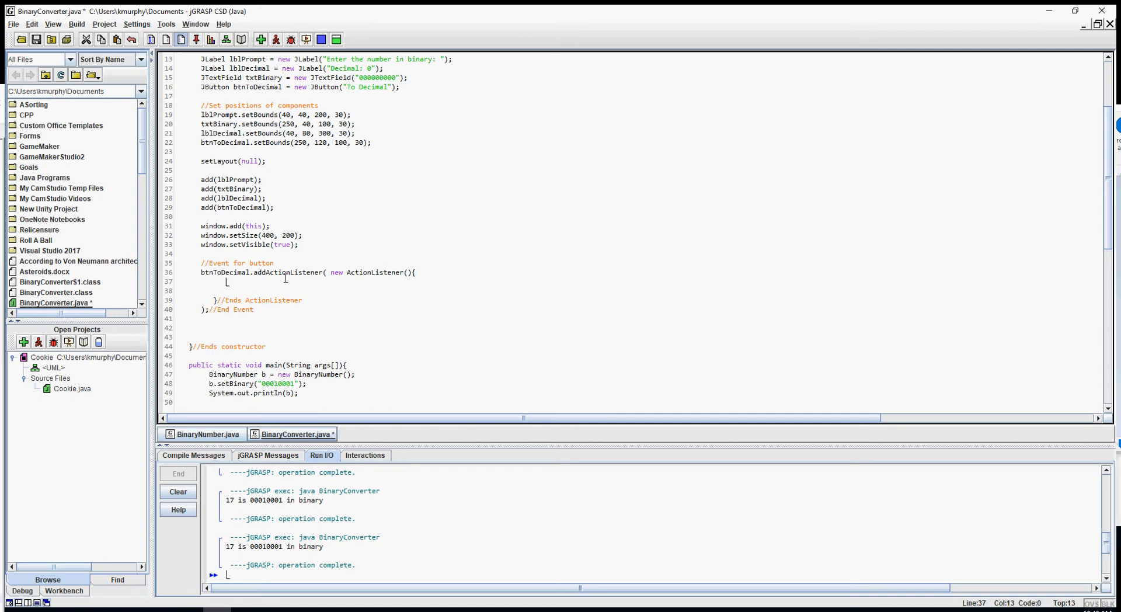
Step: Declare public void actionPerformed(ActionEvent e){ inside the anonymous listener
type("p")
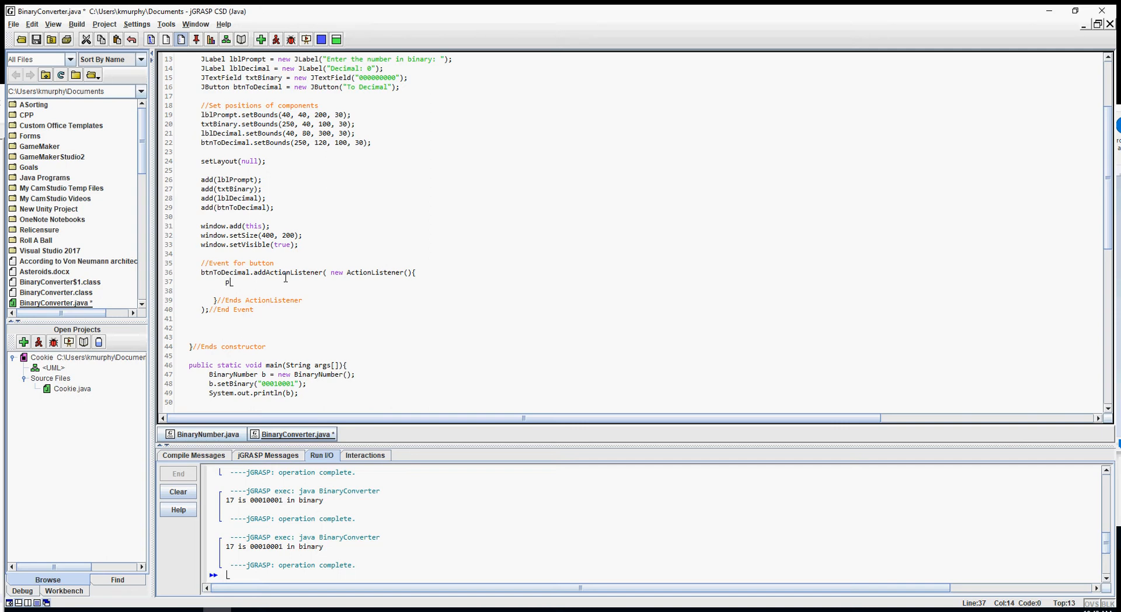
type("ublic void a")
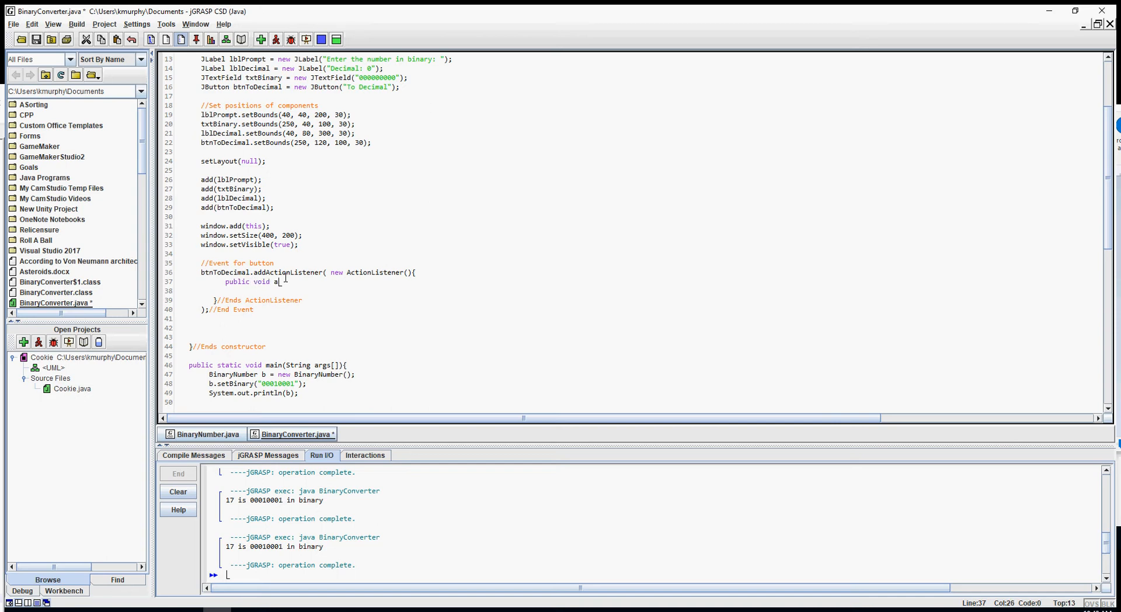
type("ctionPerf")
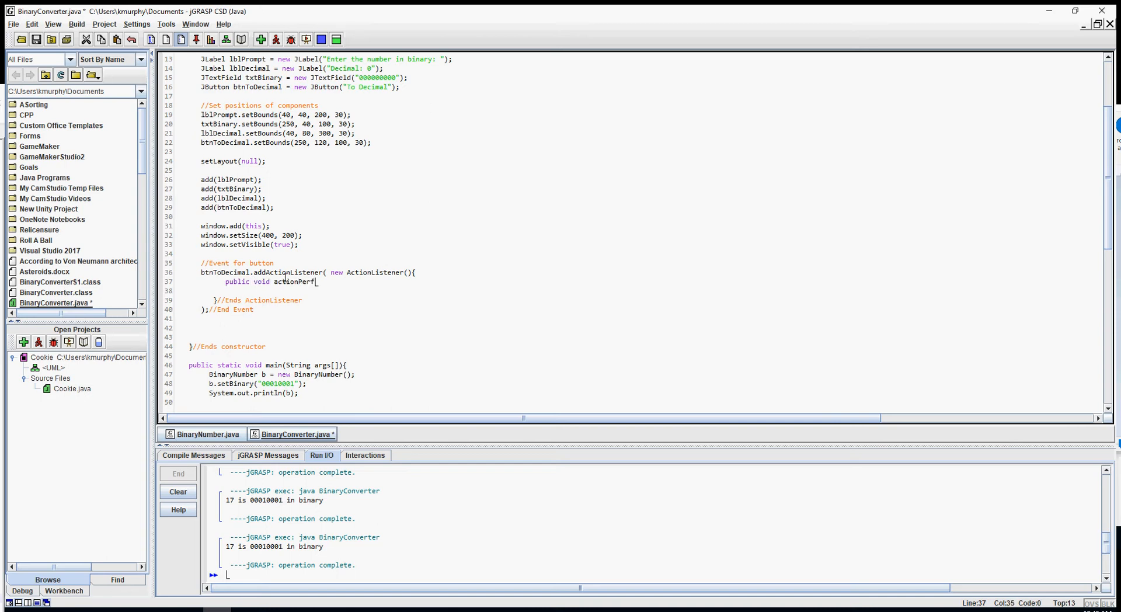
type("ormed(")
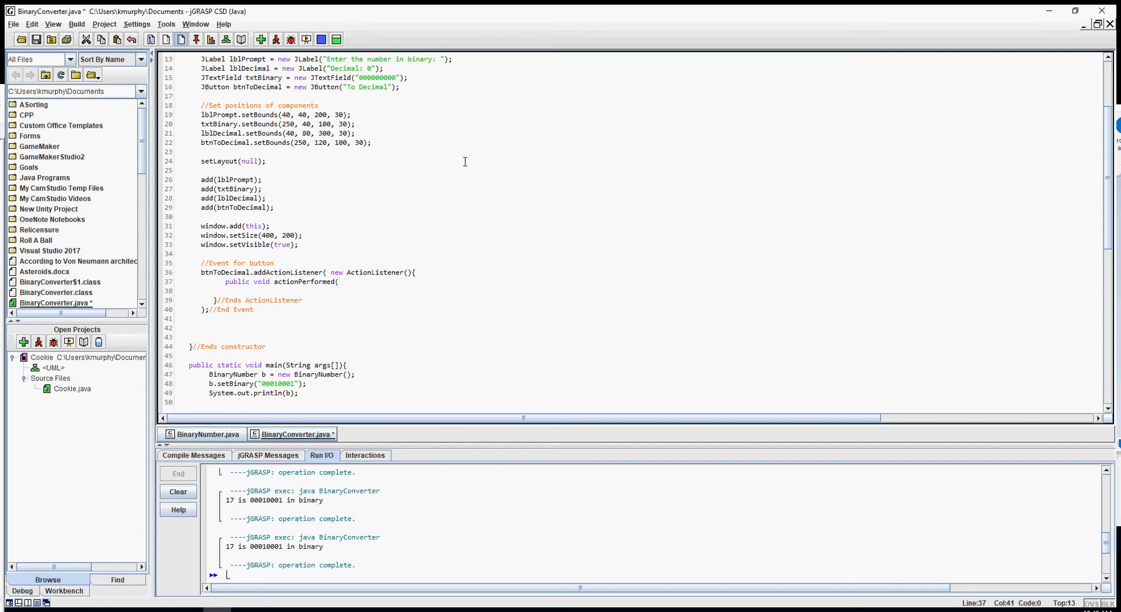
type("Action")
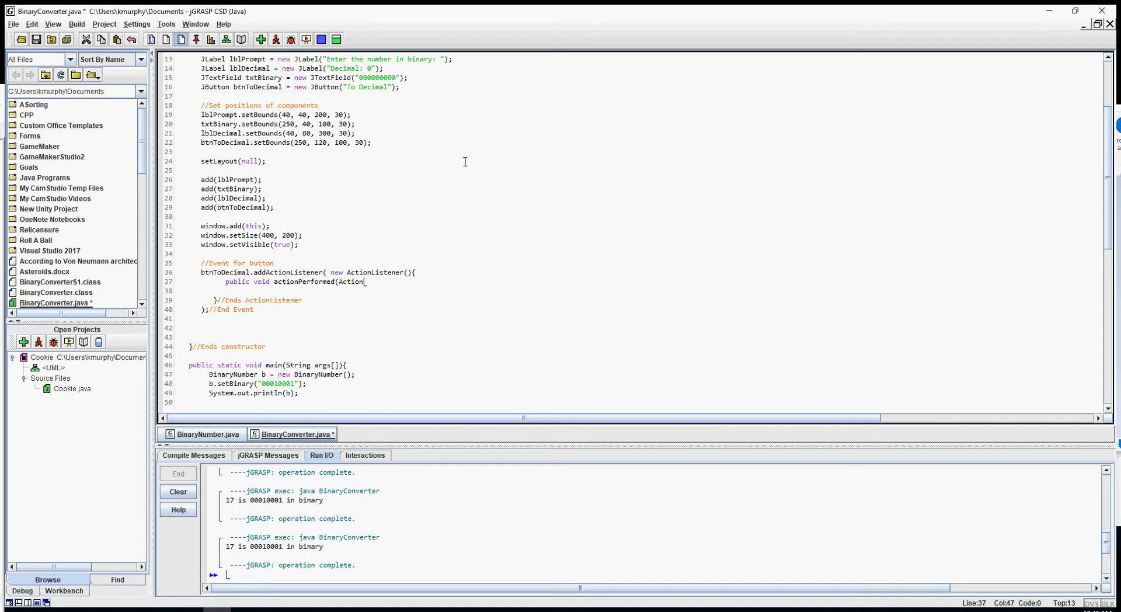
type("Event")
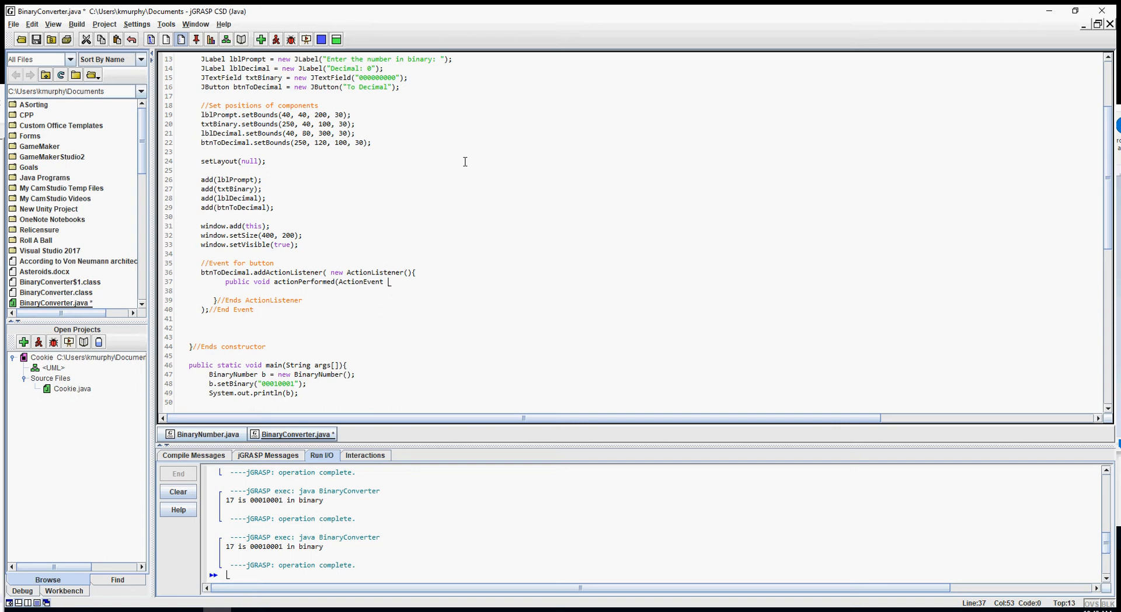
type("e){")
type("}//Ends")
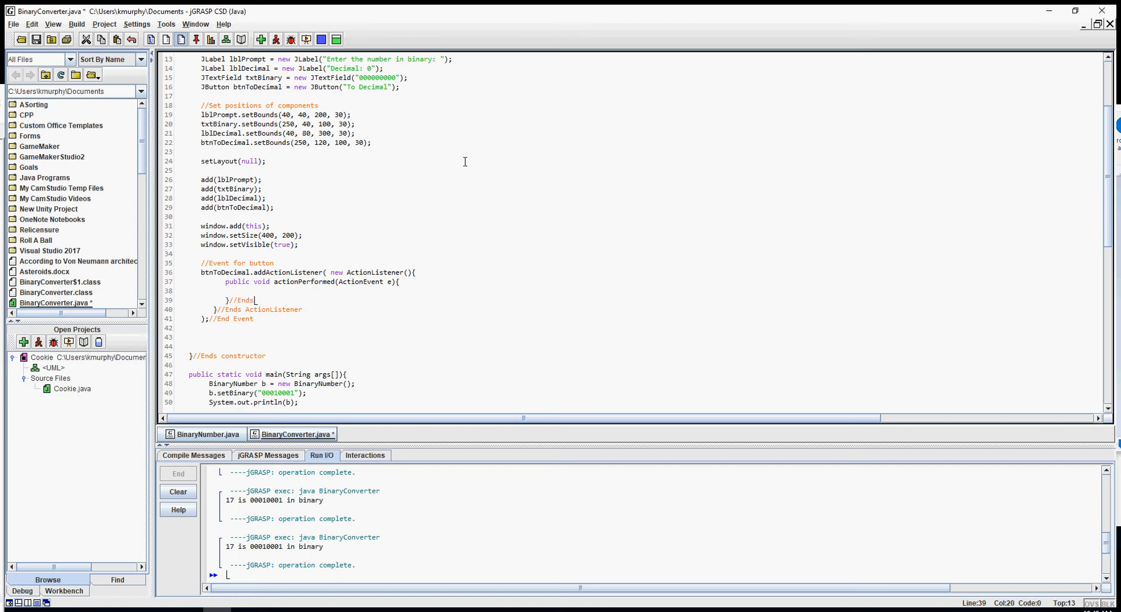
Step: Close the method with an //Ends ActionPerformed comment
type("ActionP")
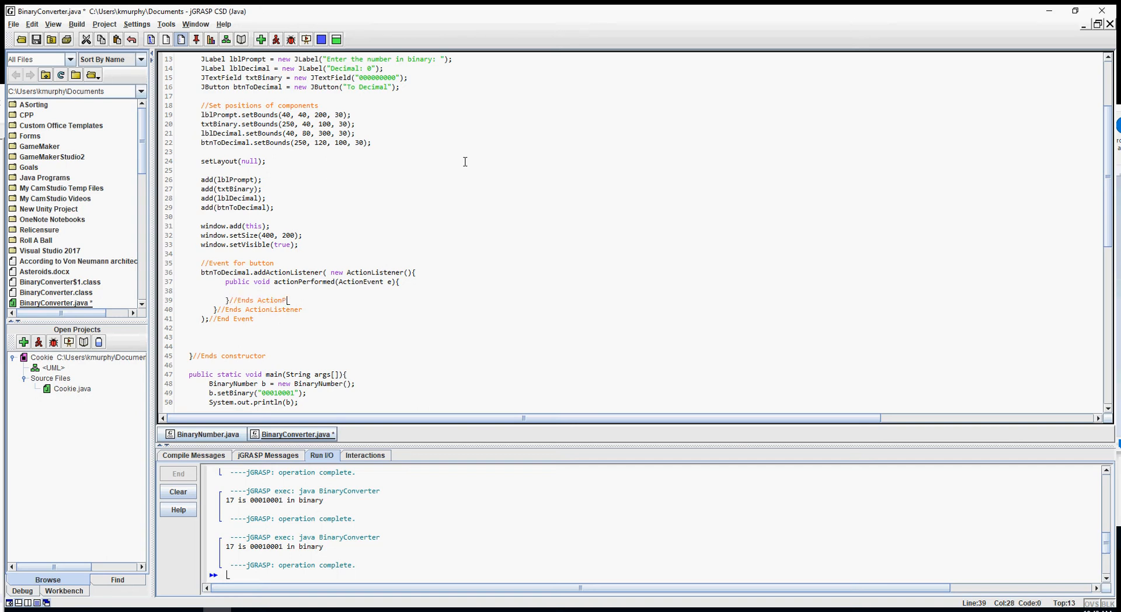
type("erformed")
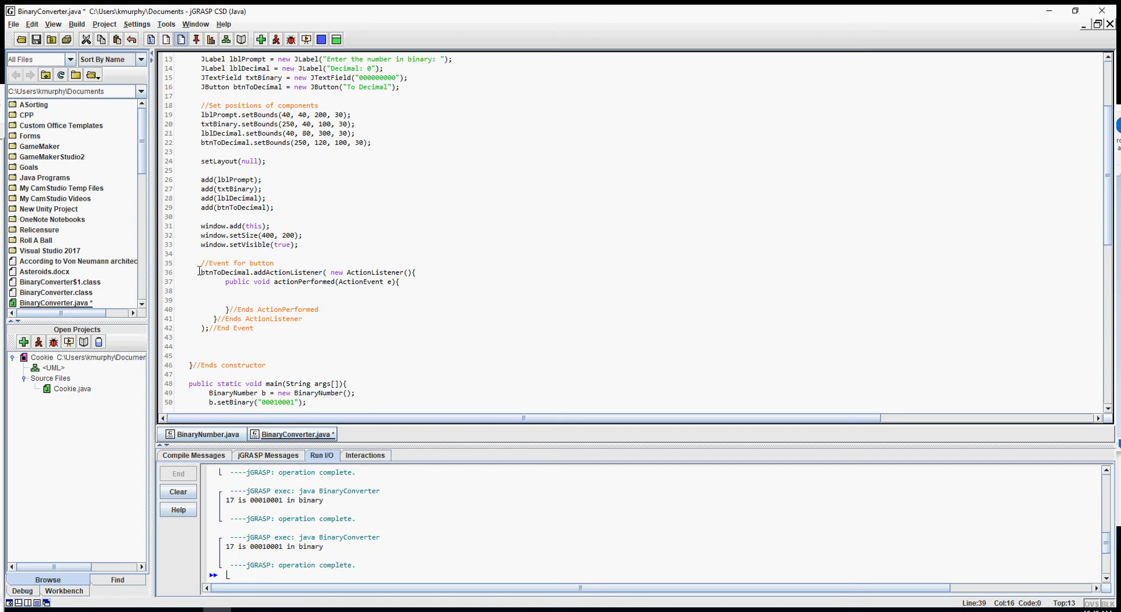
left_click_drag(202, 263, 221, 328)
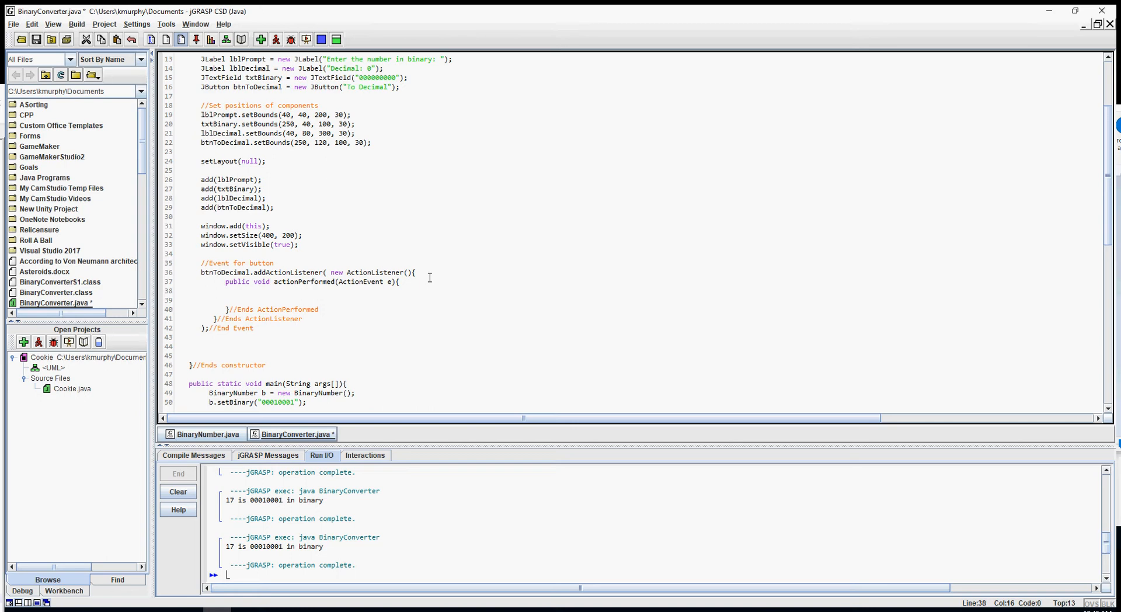
Step: Make actionPerformed call lblDecimal.setText("Hello");
type("1")
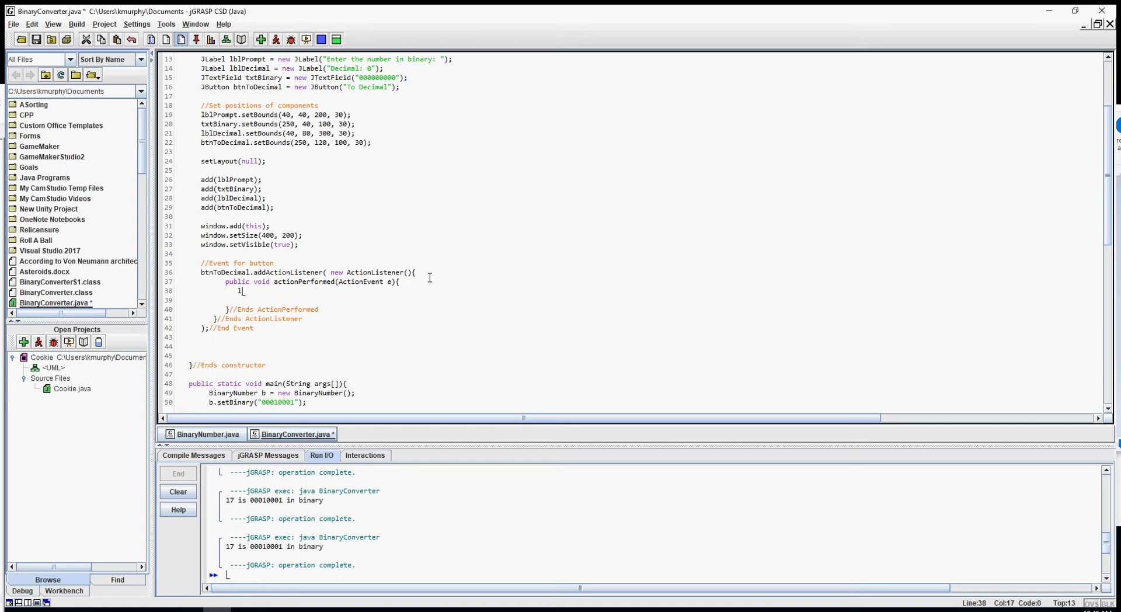
type("blDecimal.setText")
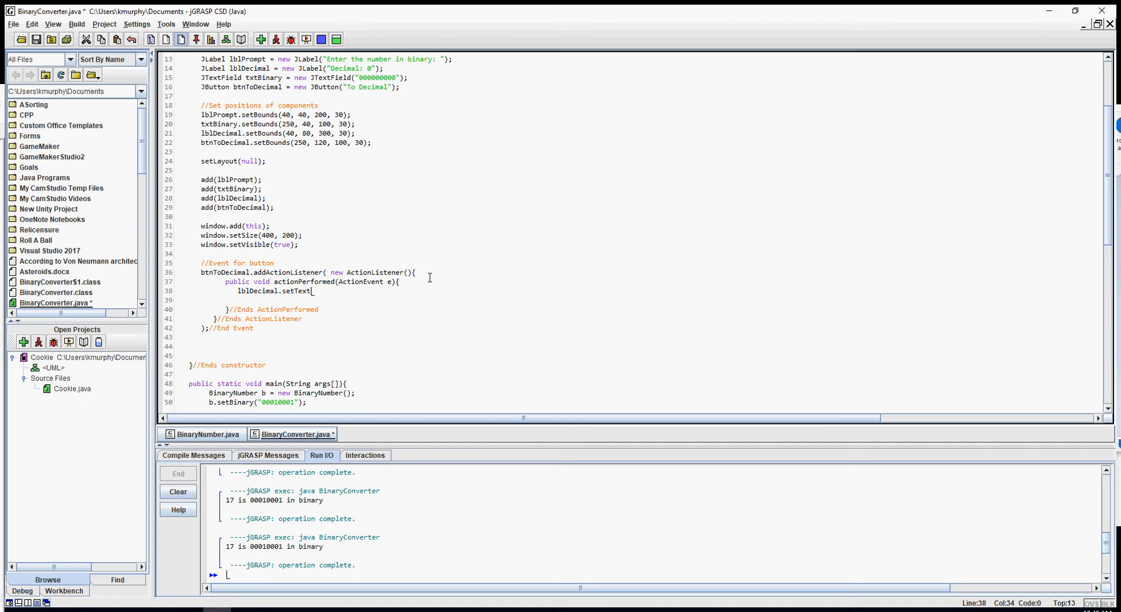
type("\"Hello\");")
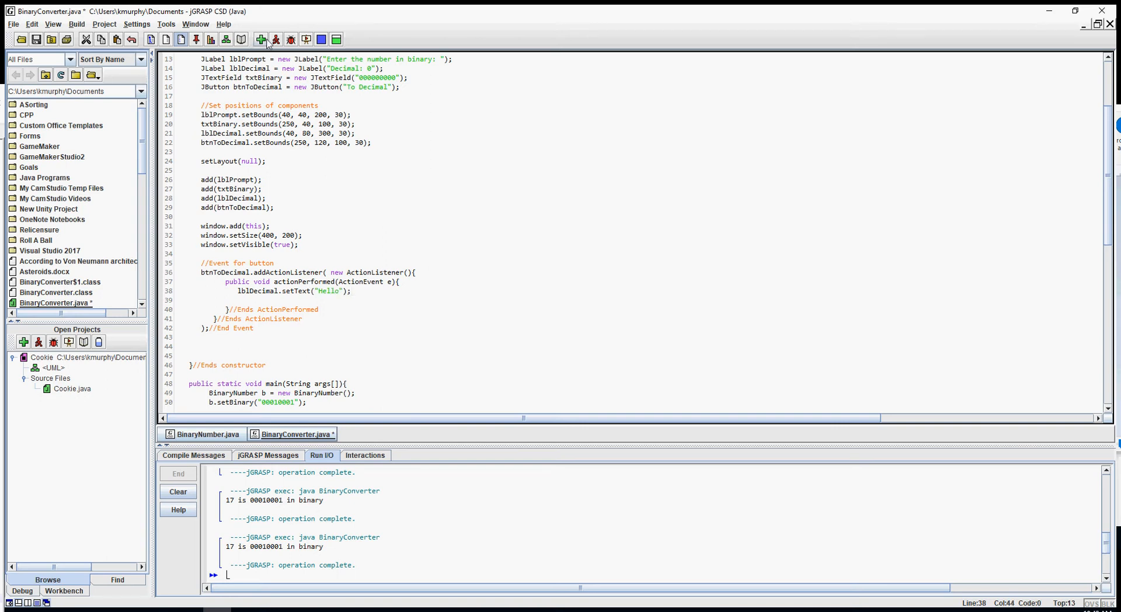
Step: Compile and run BinaryConverter, test To Decimal showing Hello, then close the window
left_click(262, 39)
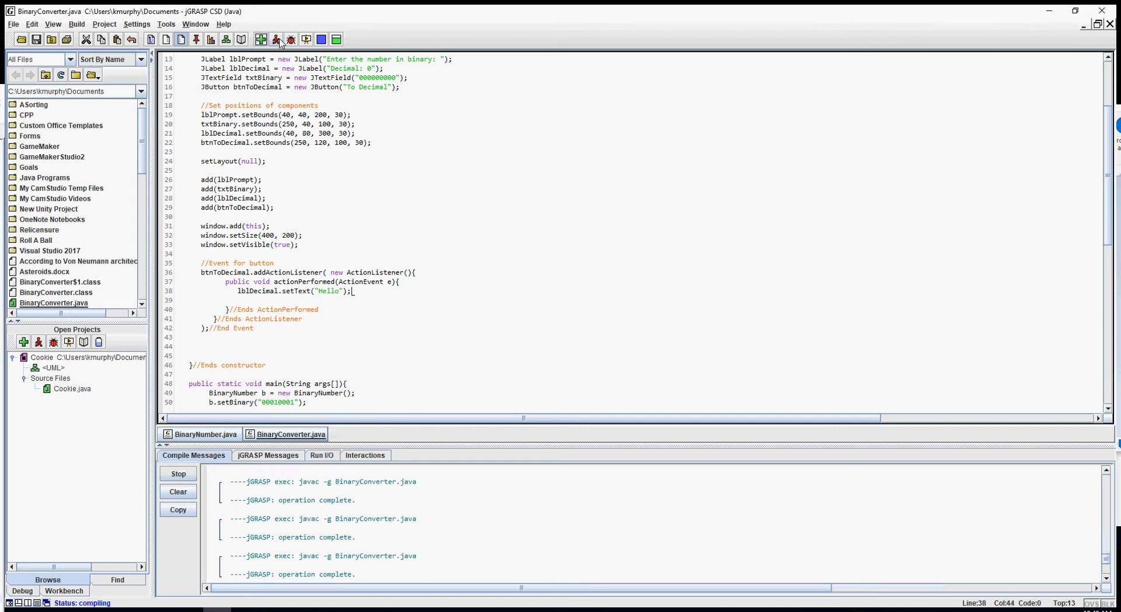
left_click(276, 38)
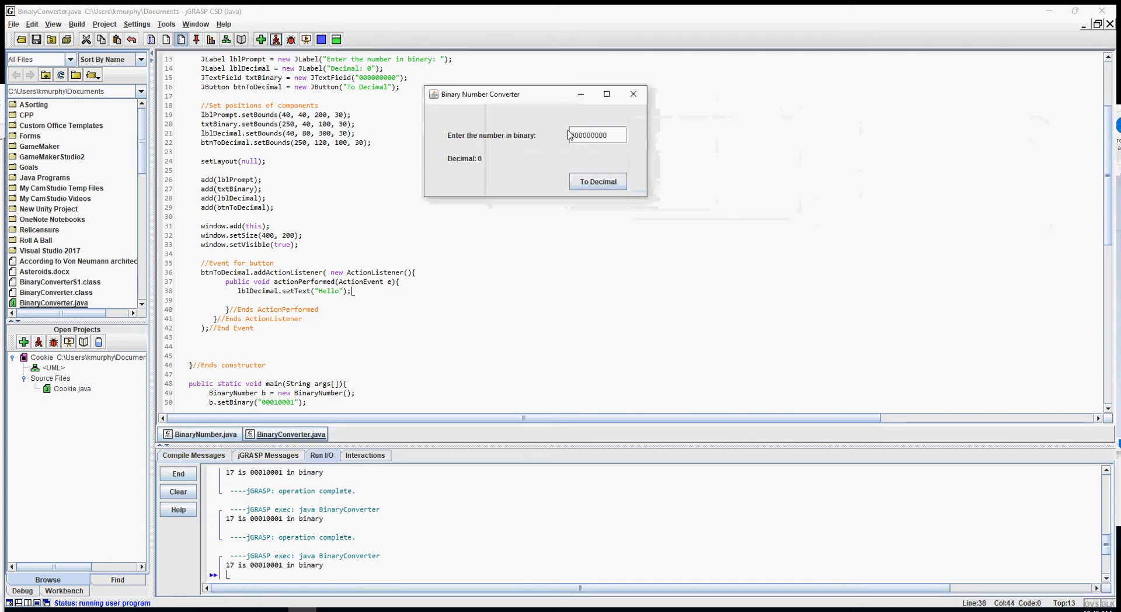
left_click(598, 181)
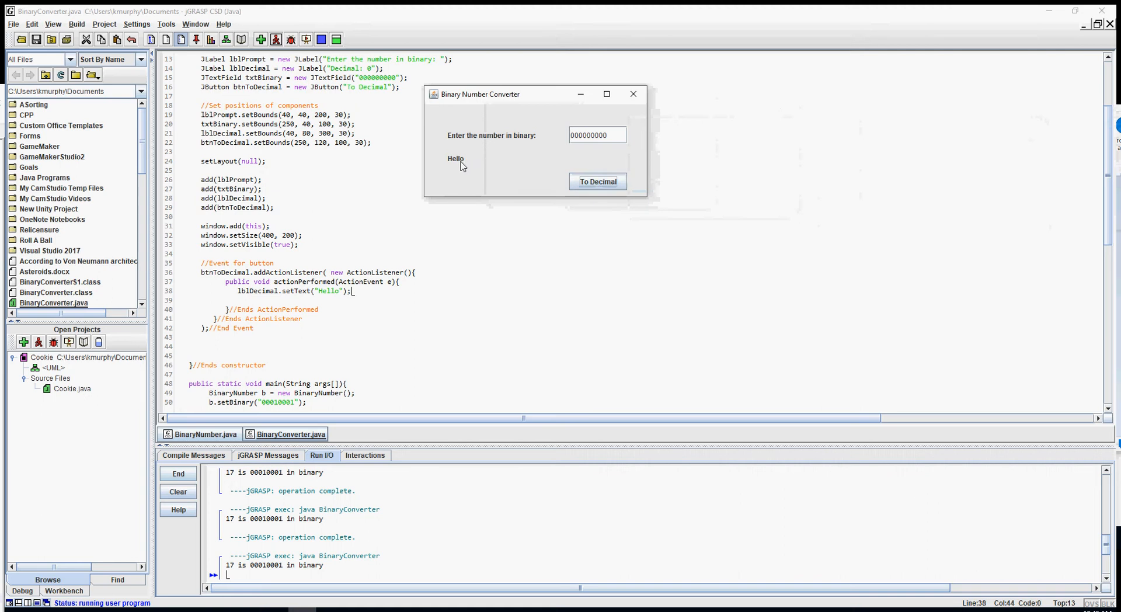
mouse_move(533, 150)
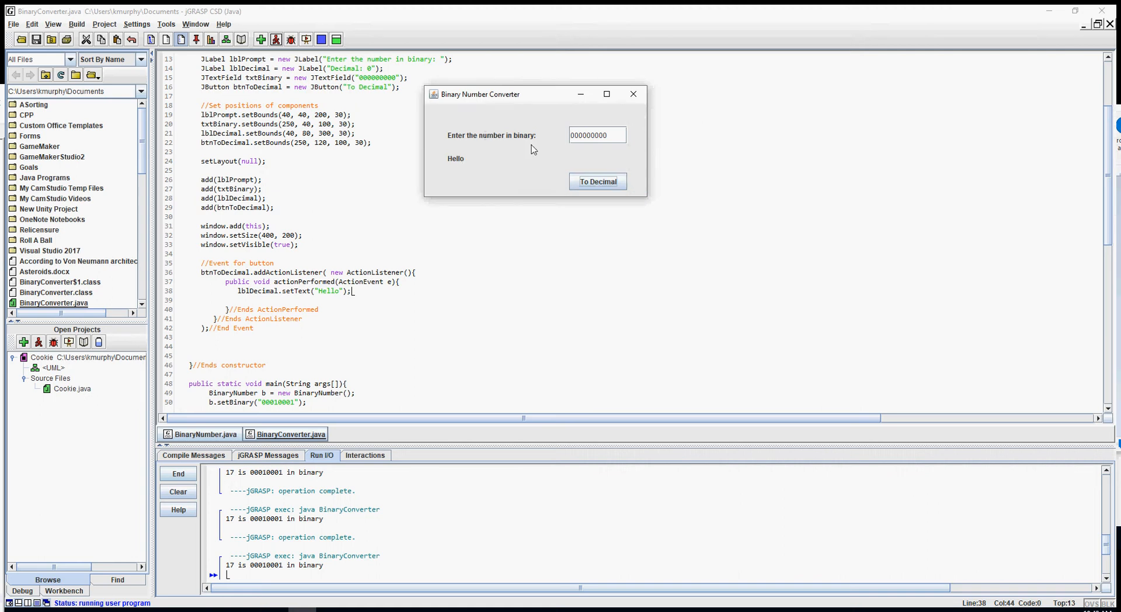
mouse_move(605, 121)
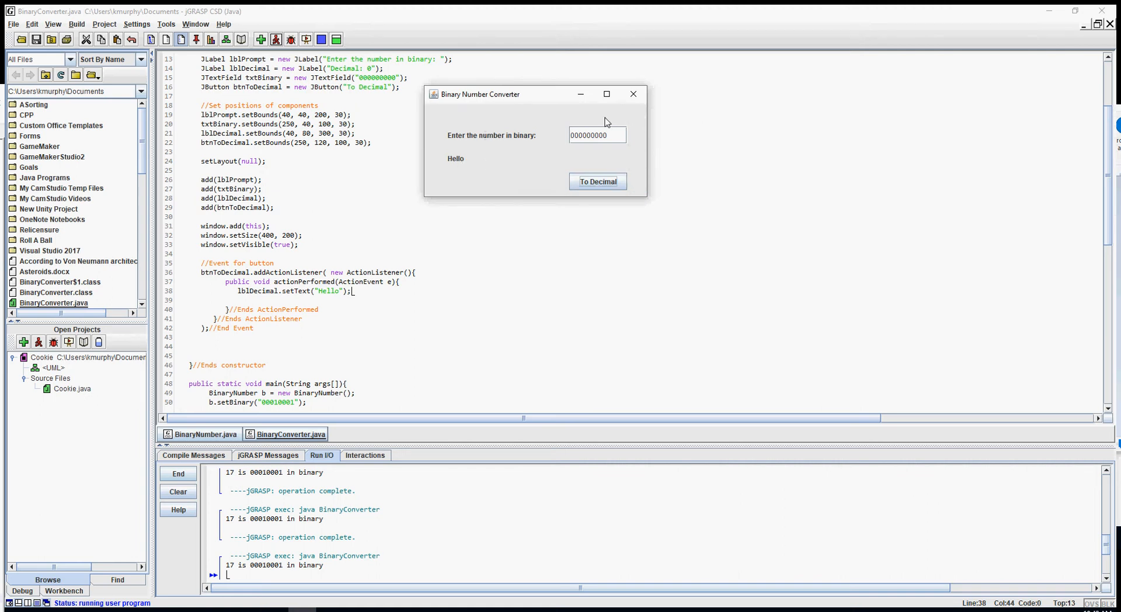
mouse_move(632, 94)
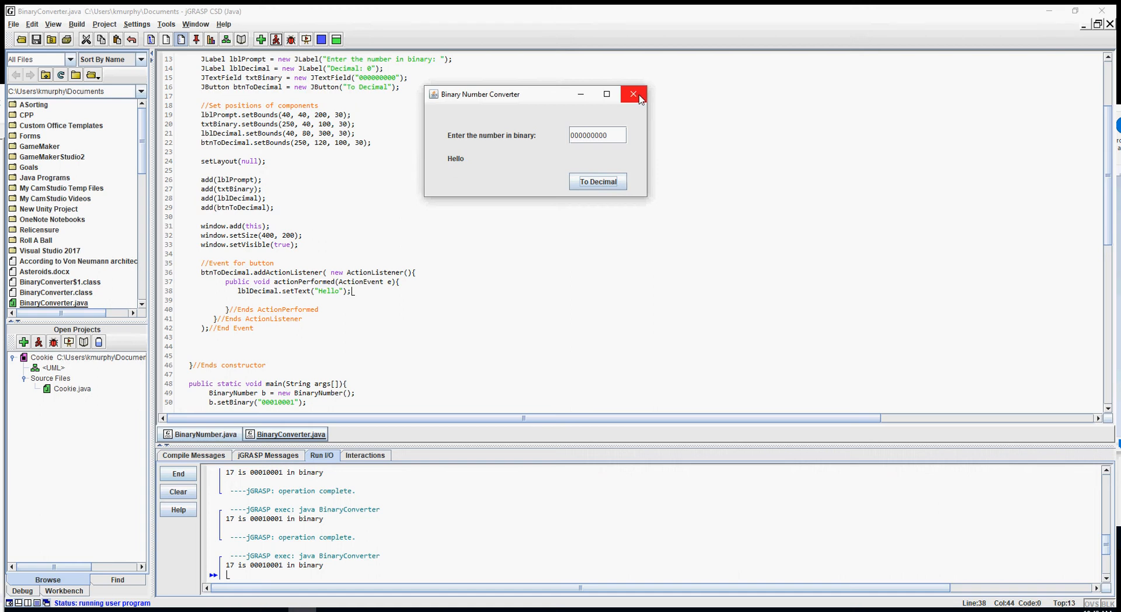
left_click(633, 93)
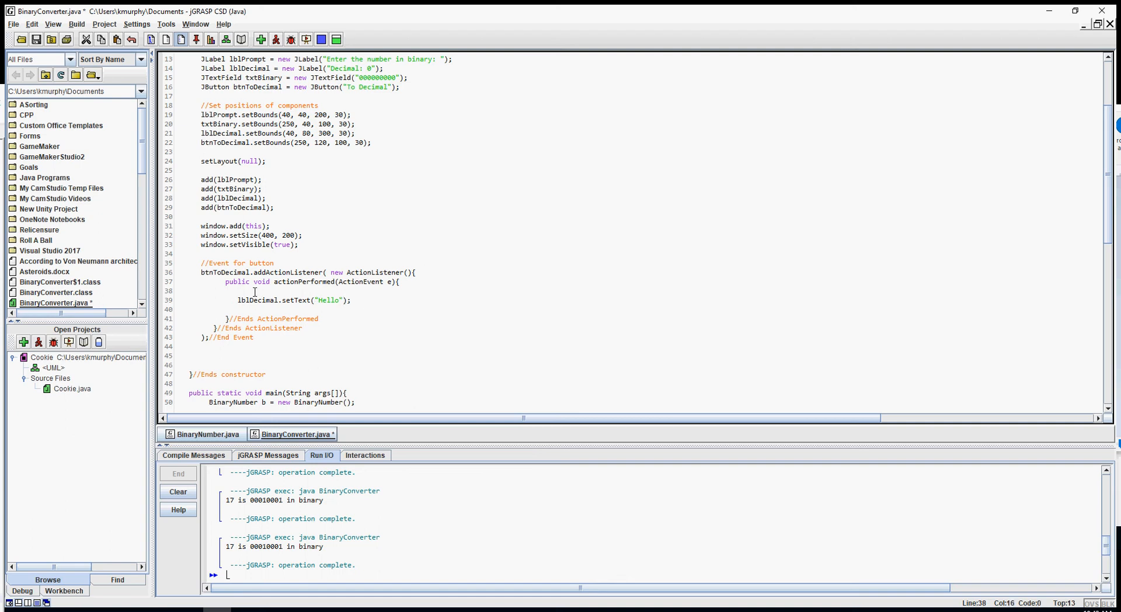
Step: Add String str = txtBinary.getText(); and select "Hello" for replacement
type("String")
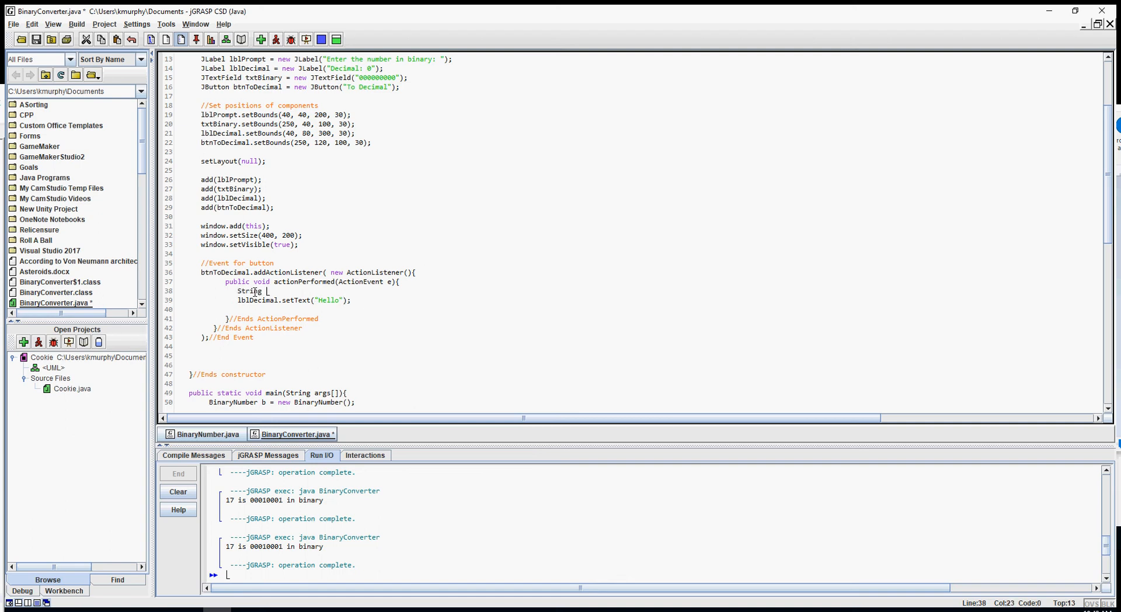
type("str =")
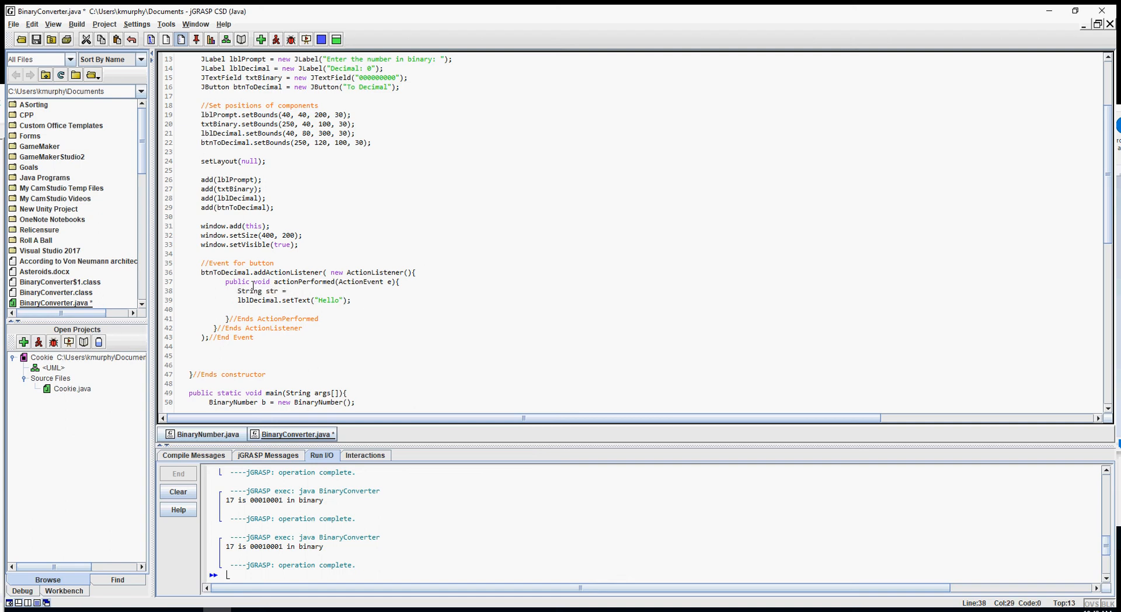
mouse_move(269, 263)
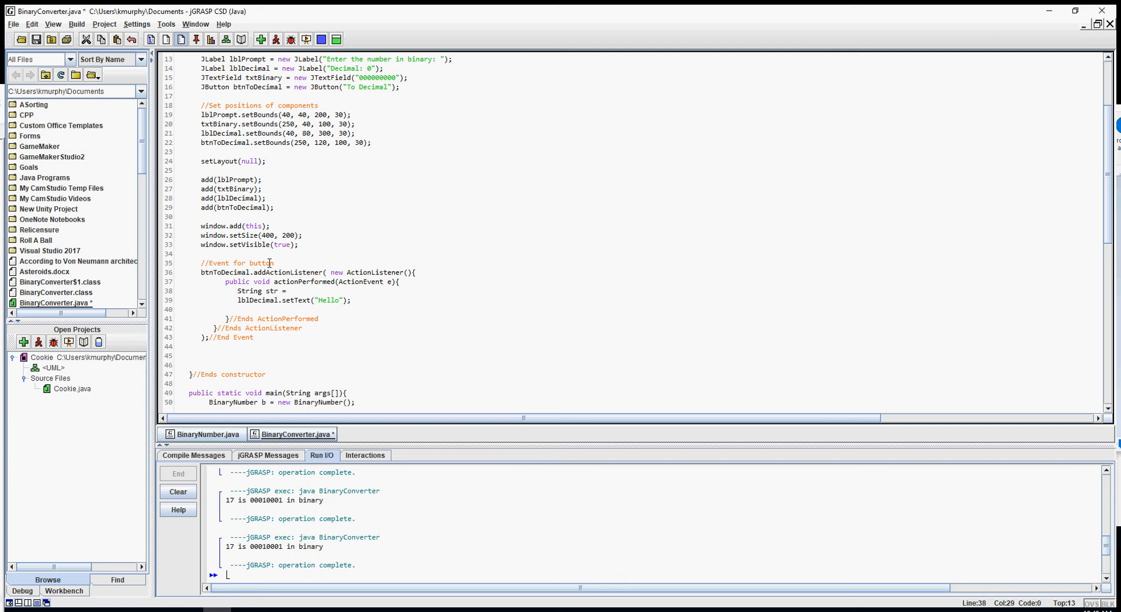
type("txt")
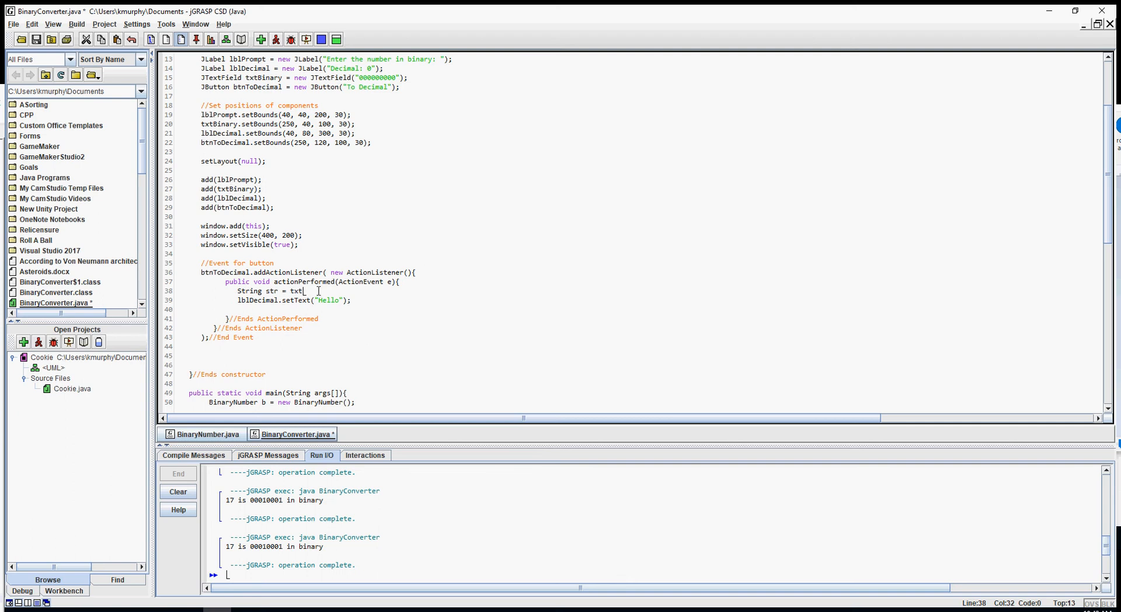
type("Binary.getText(")
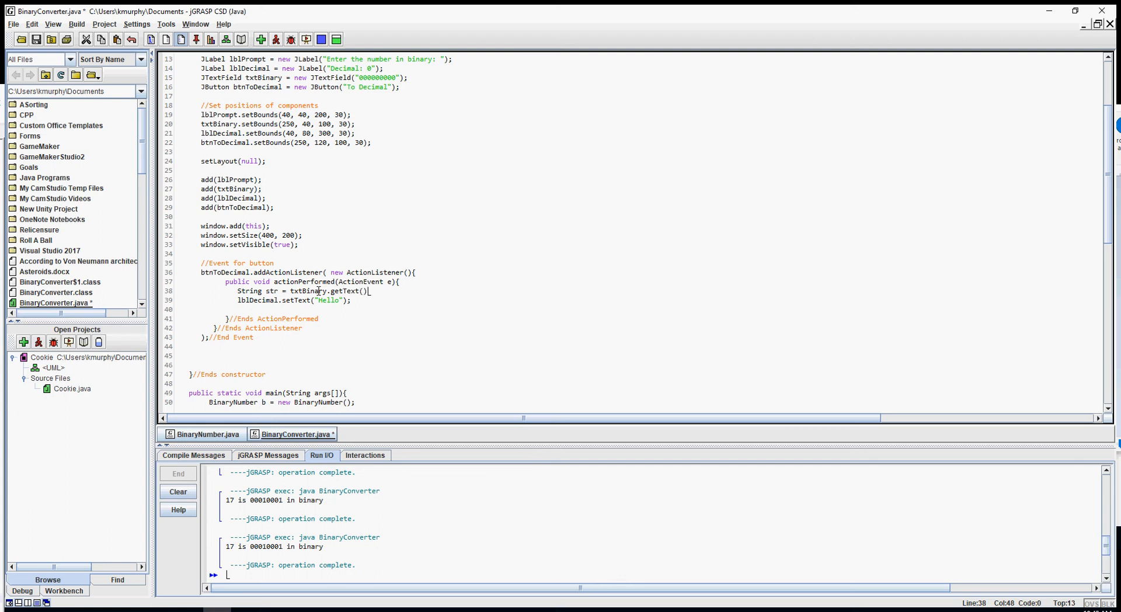
type(";")
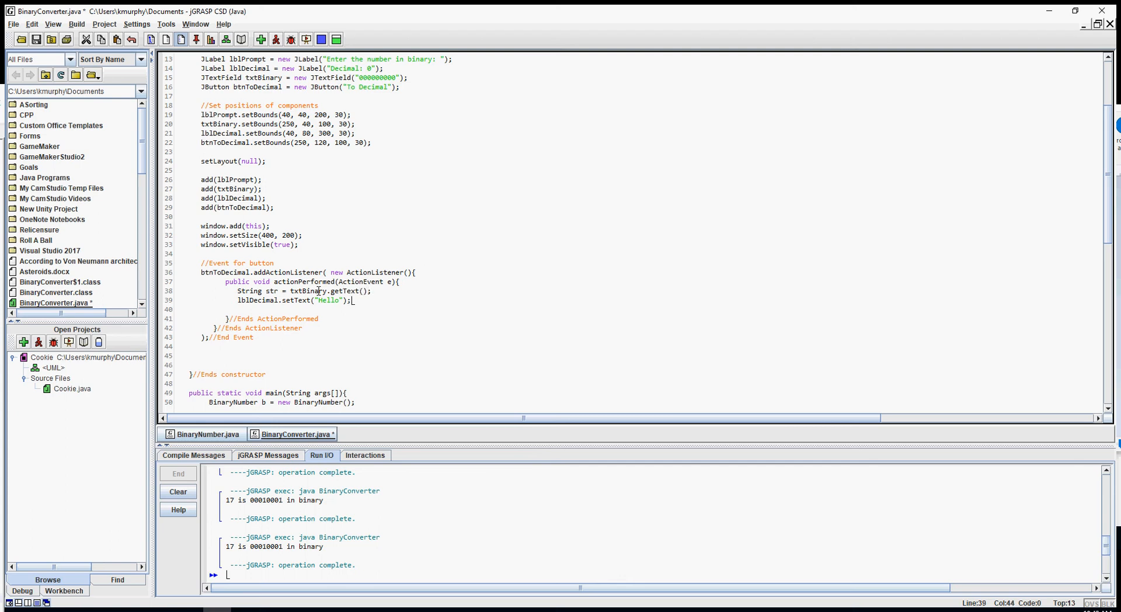
double_click(329, 300)
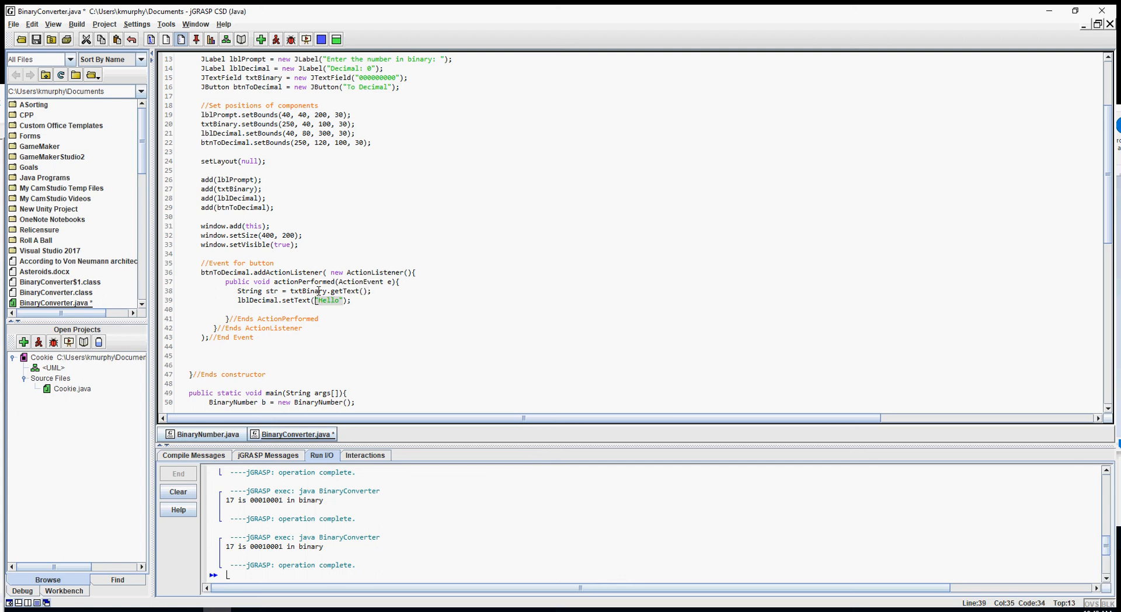
Step: Set the label text to str, then compile and run the converter
type("str")
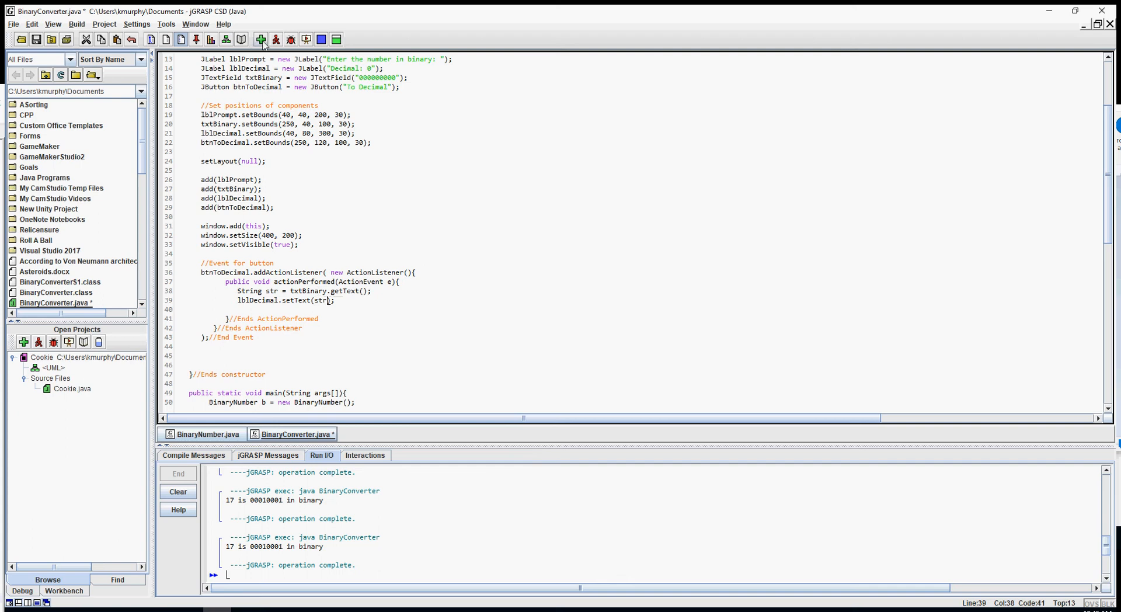
left_click(262, 39)
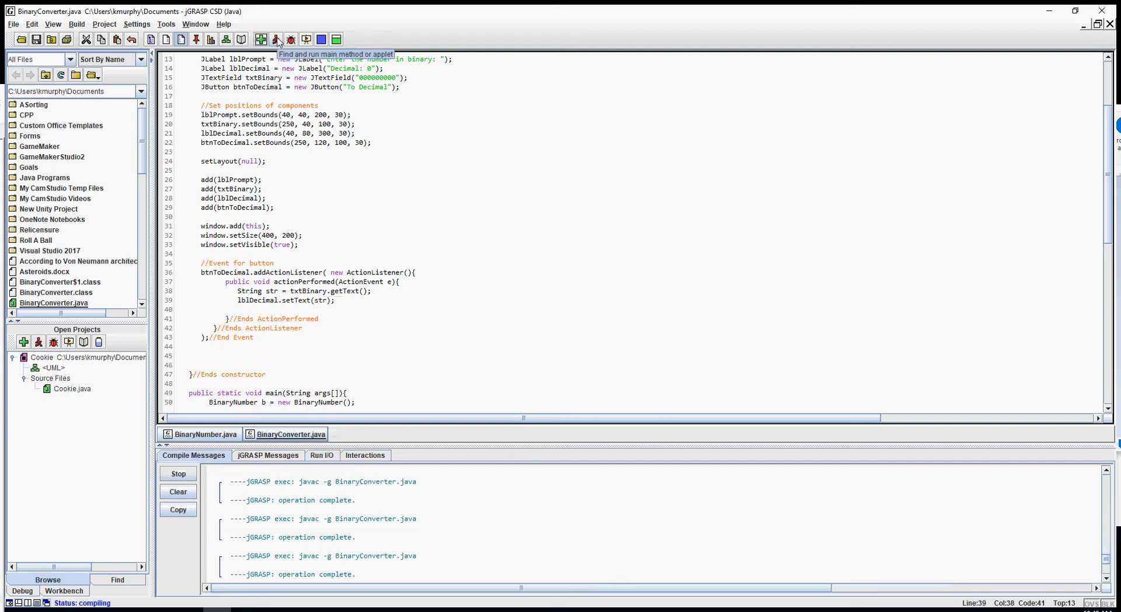
left_click(275, 39)
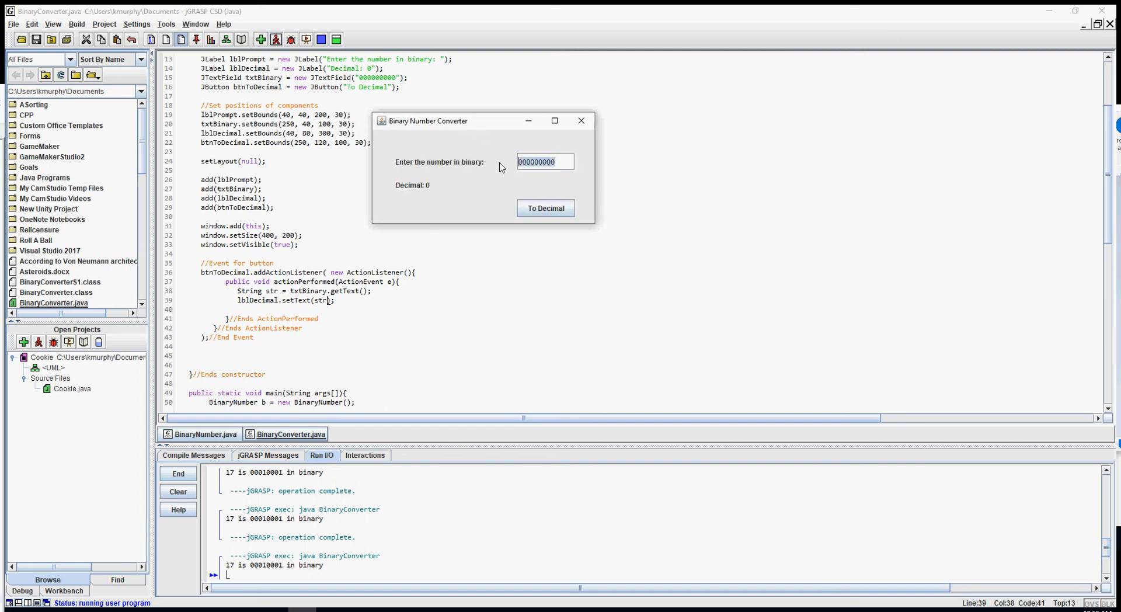
Step: Enter 'hi there', test To Decimal echoing it twice, then close the window
type("hi there")
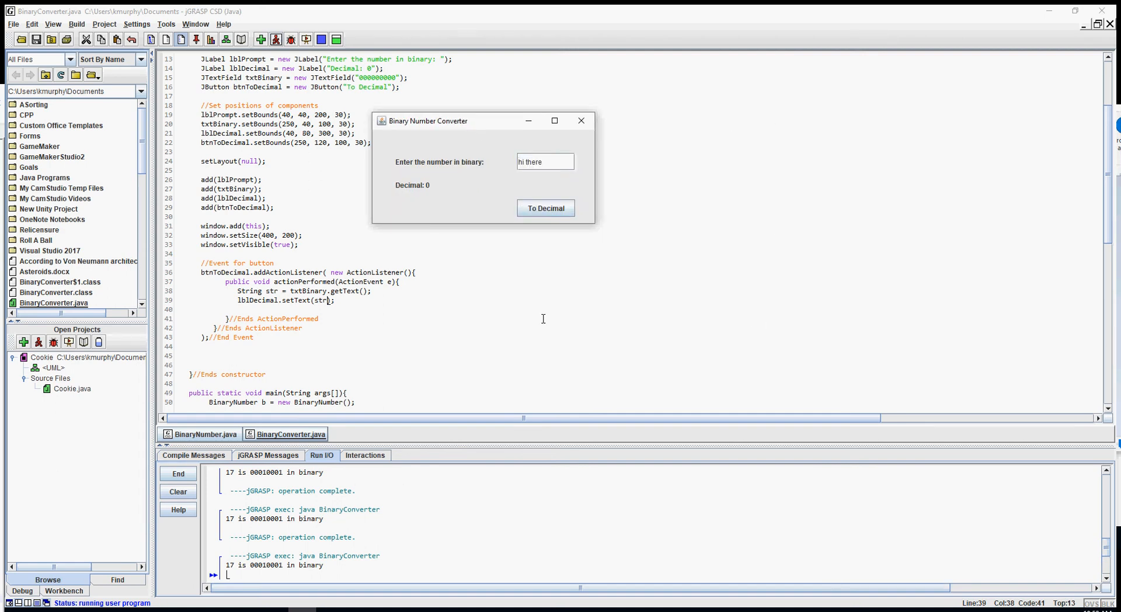
left_click(546, 208)
type("unique")
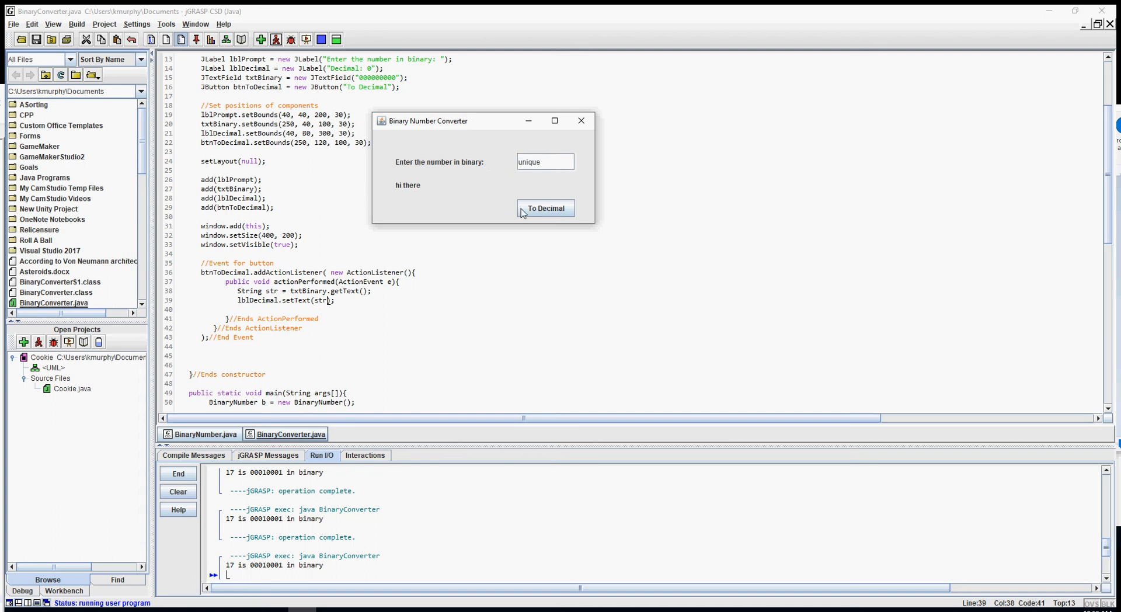
left_click(545, 208)
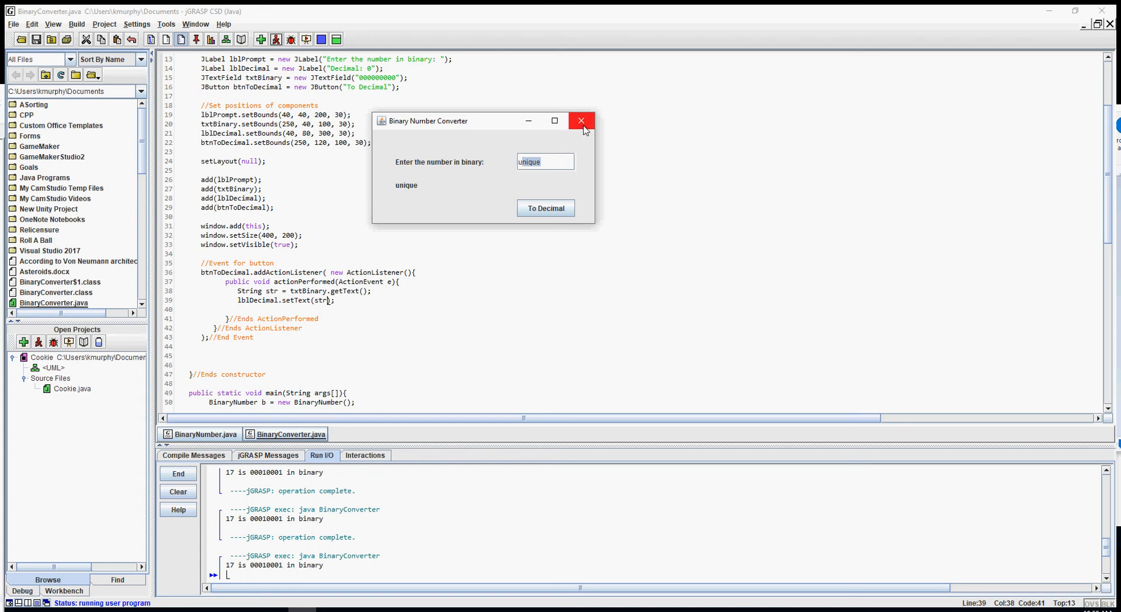
left_click(582, 121)
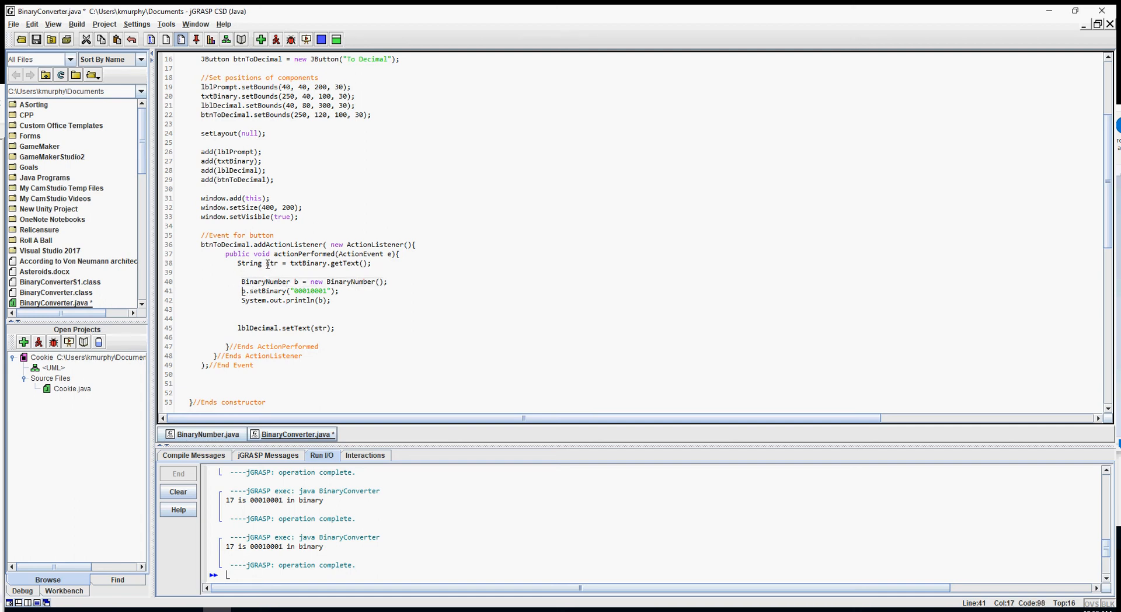
Step: Pass str to b.setBinary, remove the println, show b.toString() in the label, and compile
double_click(271, 262)
type("str")
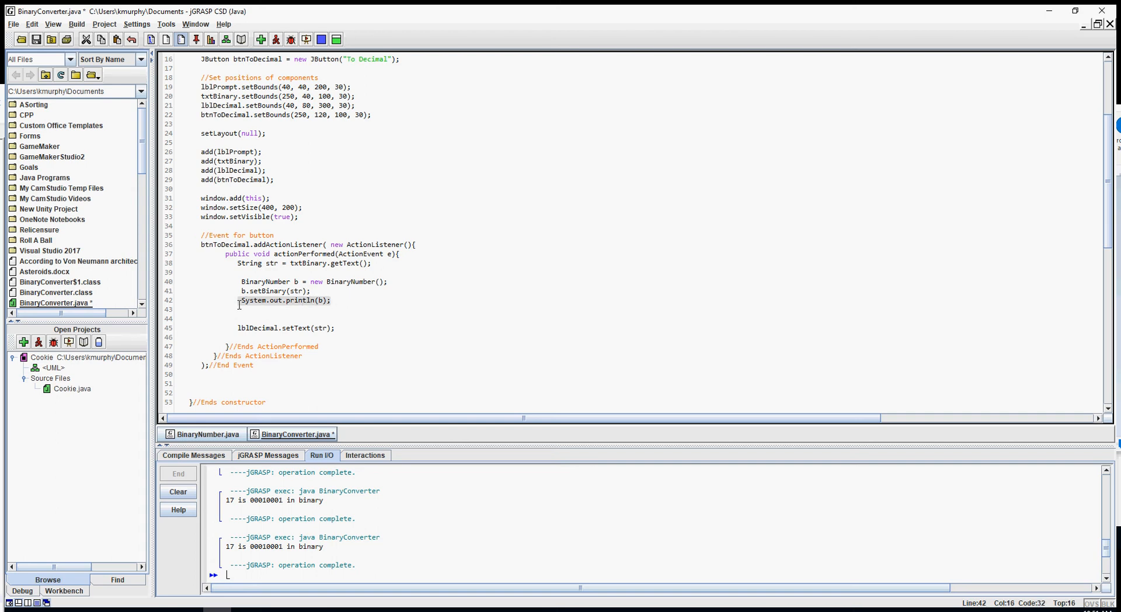
key("Delete")
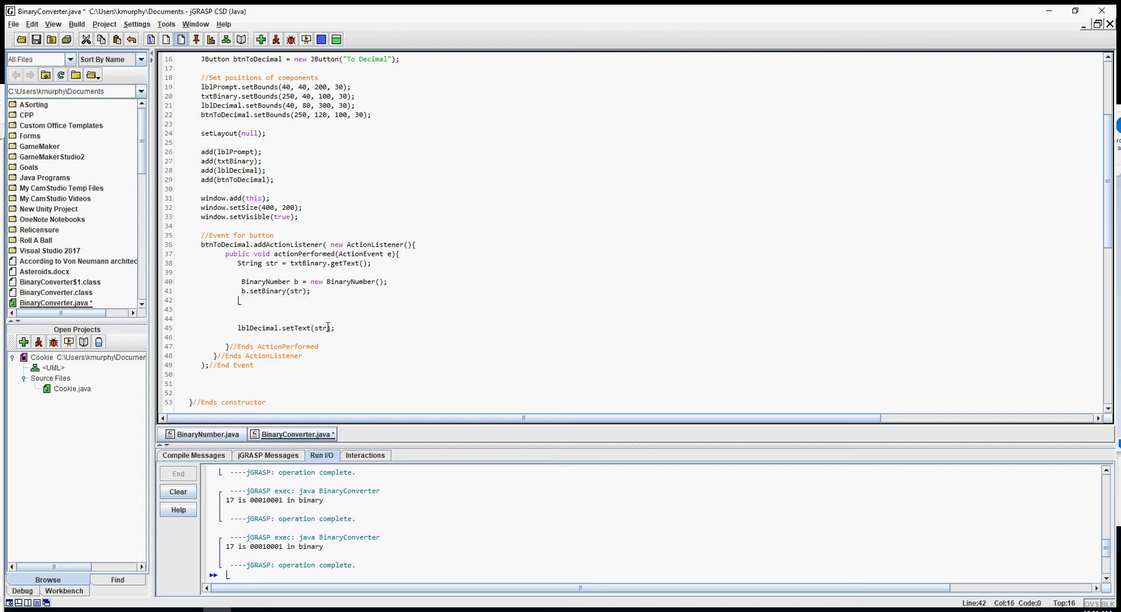
type("b")
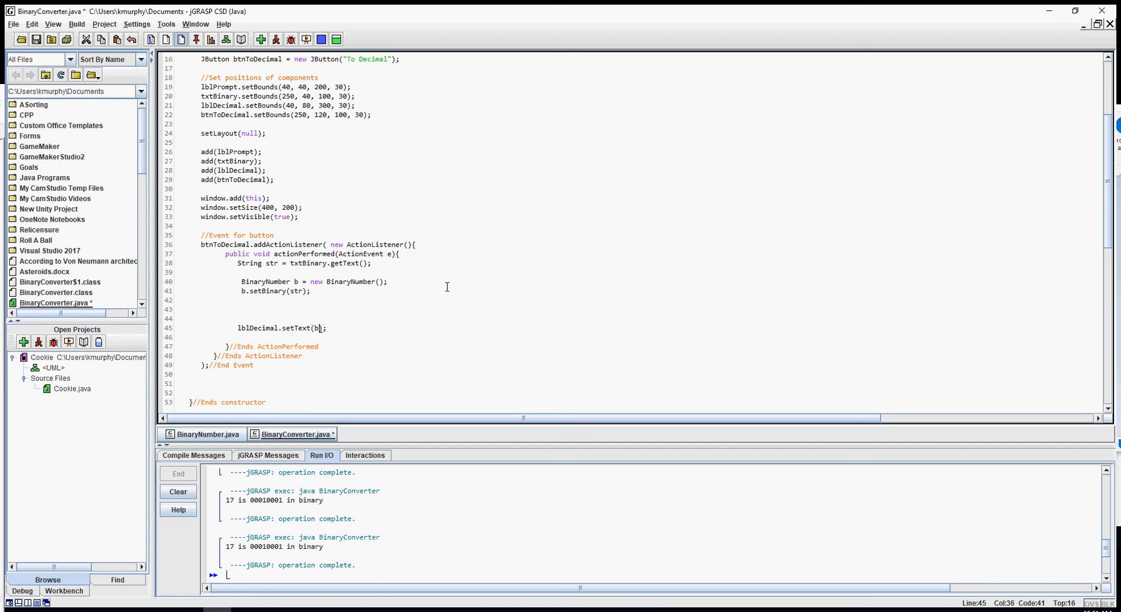
type(".toStr")
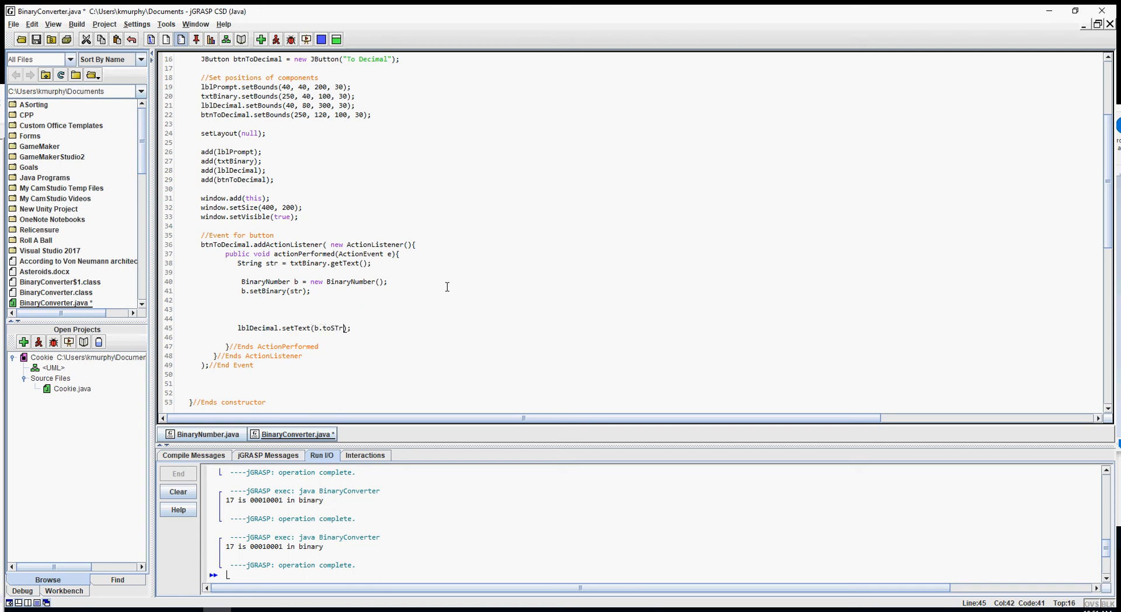
type("ing")
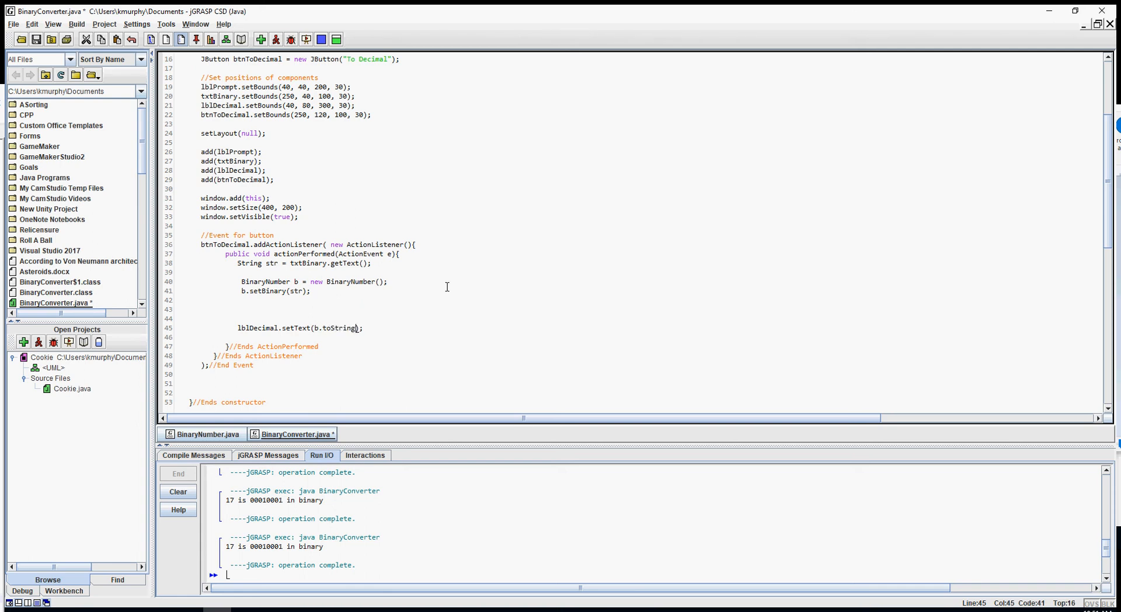
type("()")
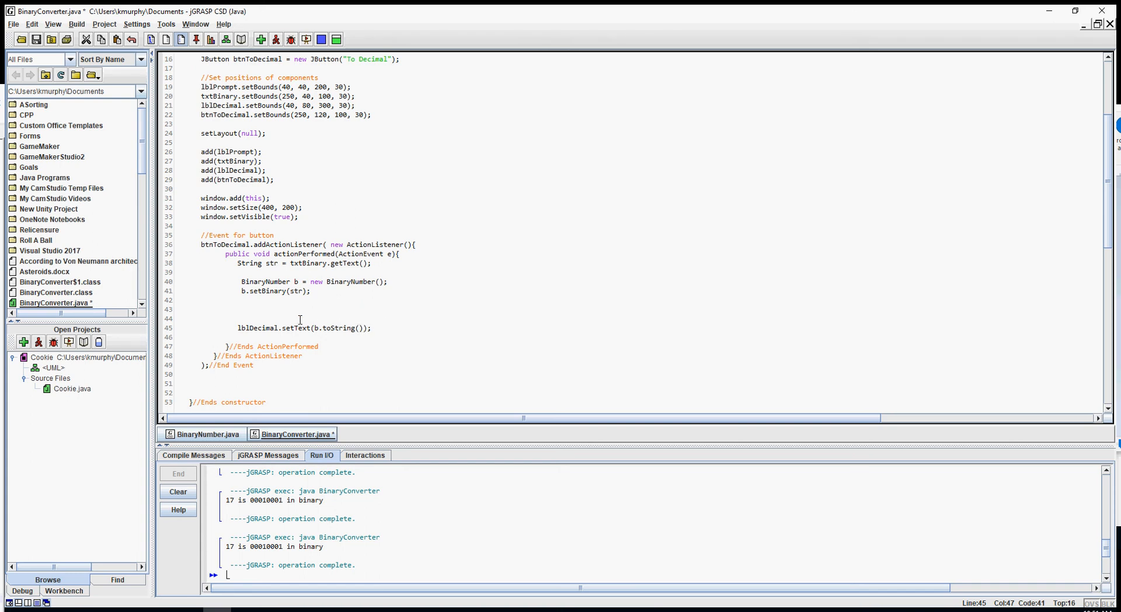
left_click(276, 39)
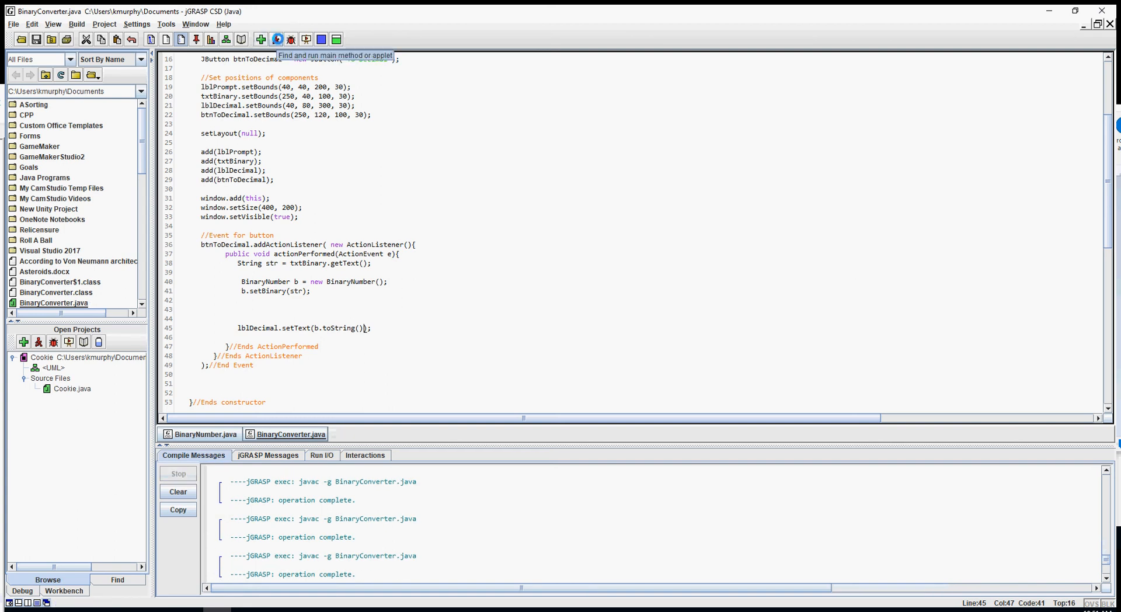
Step: Run the converter, convert 110 to decimal, then close the converter window
left_click(276, 38)
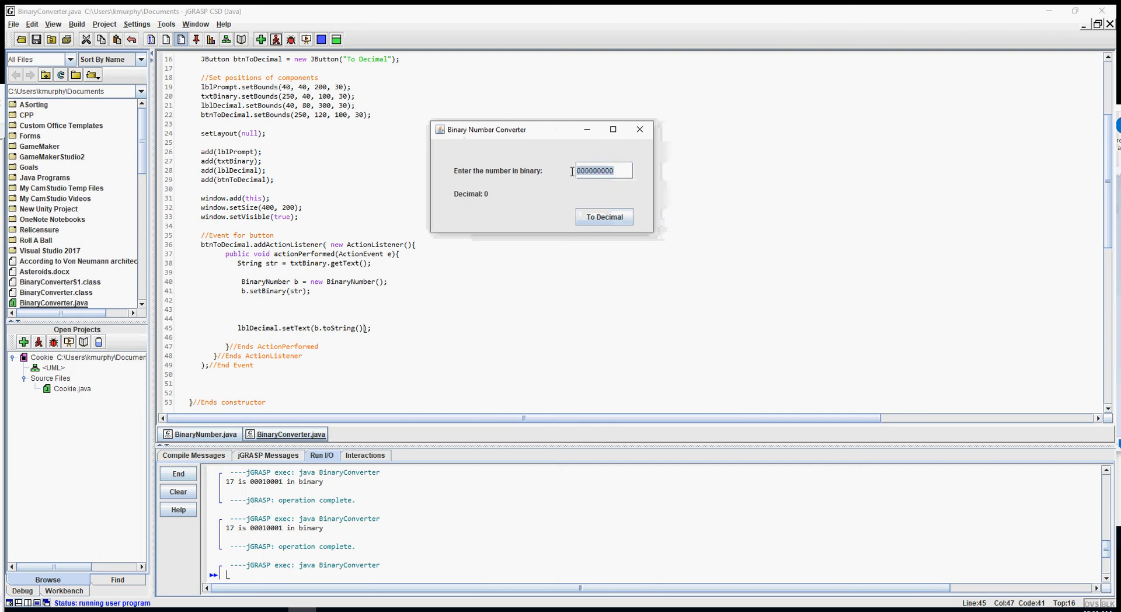
type("110")
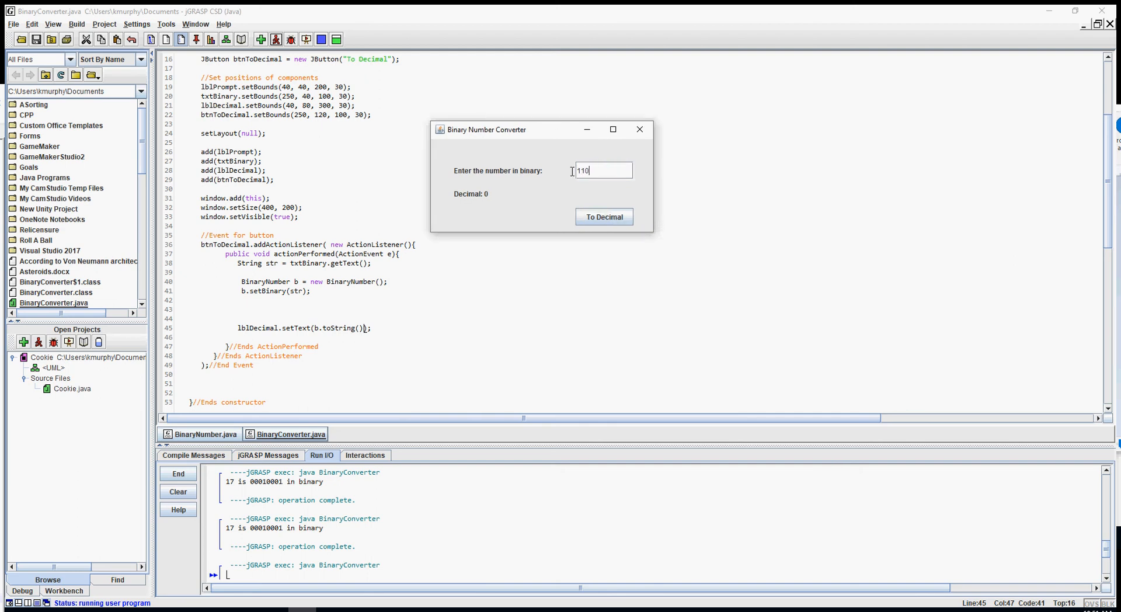
left_click(605, 216)
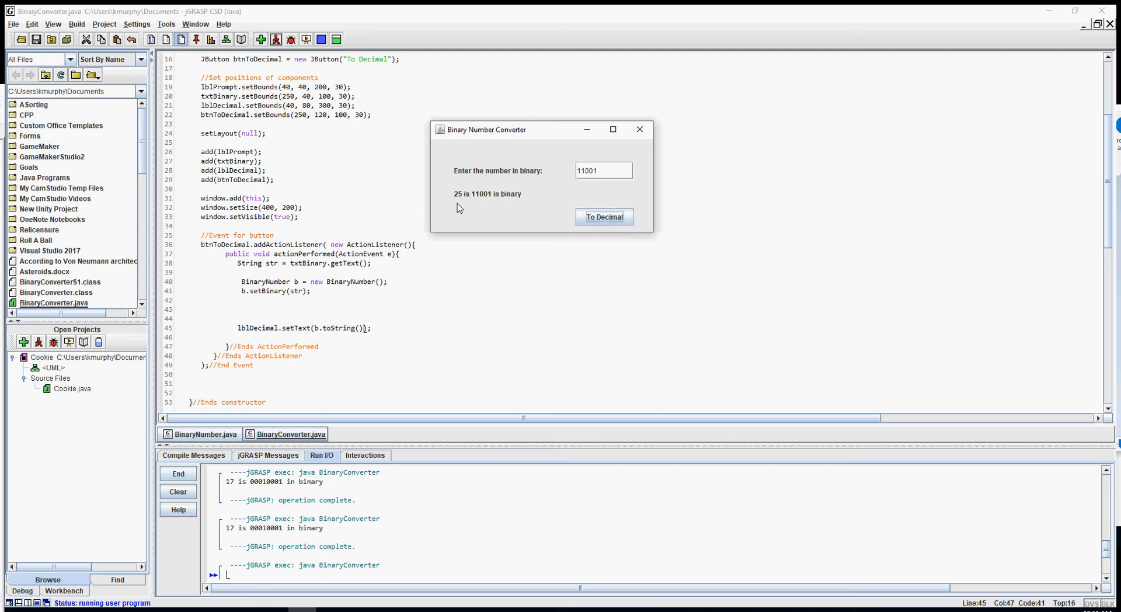
mouse_move(487, 200)
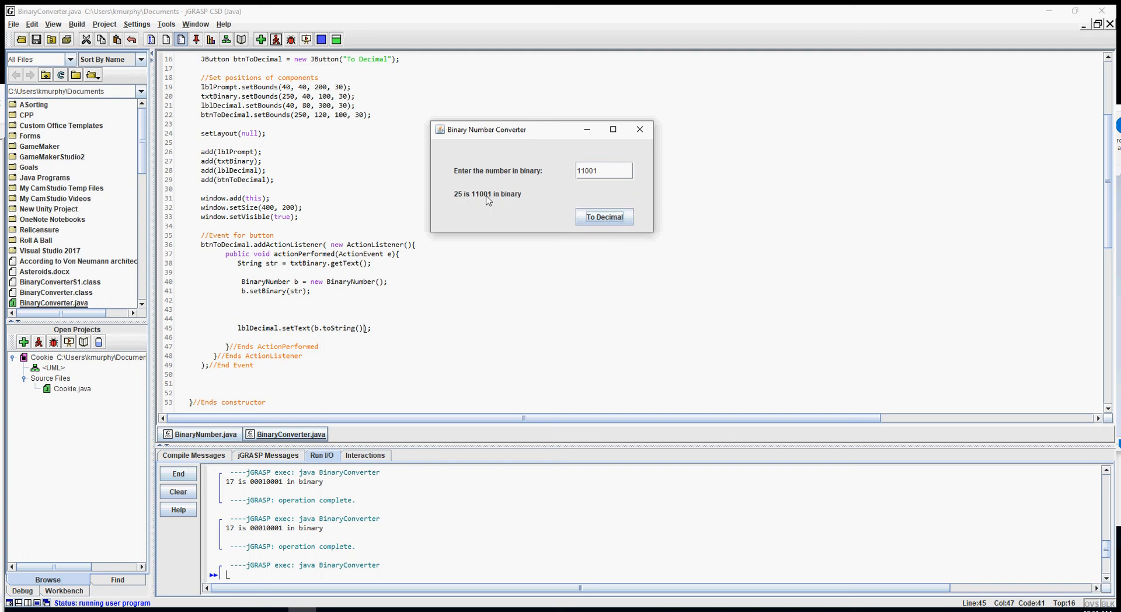
mouse_move(477, 201)
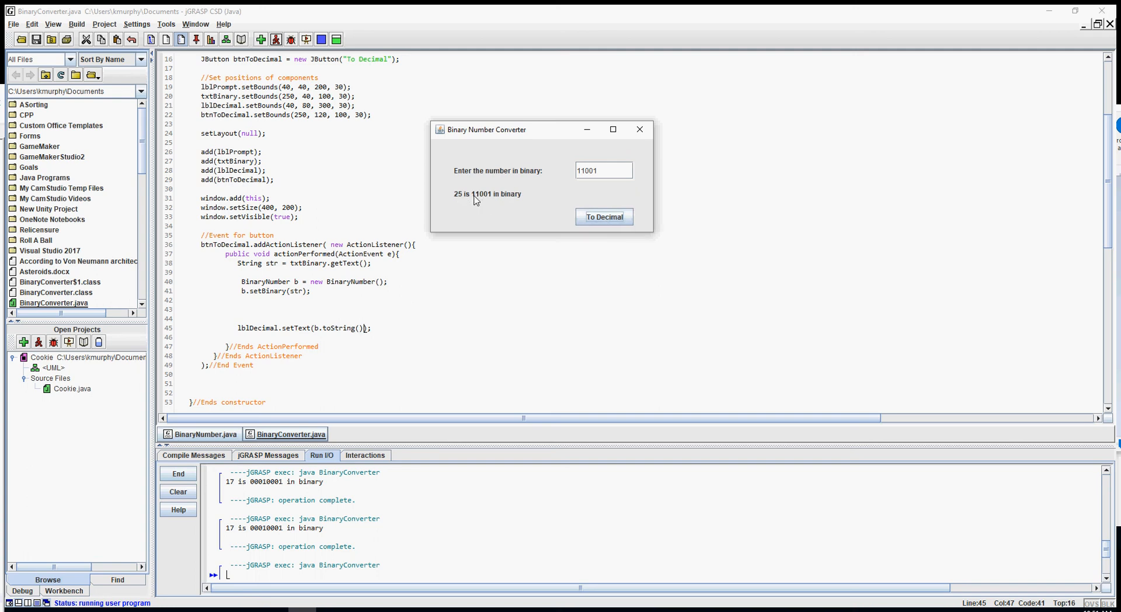
mouse_move(536, 205)
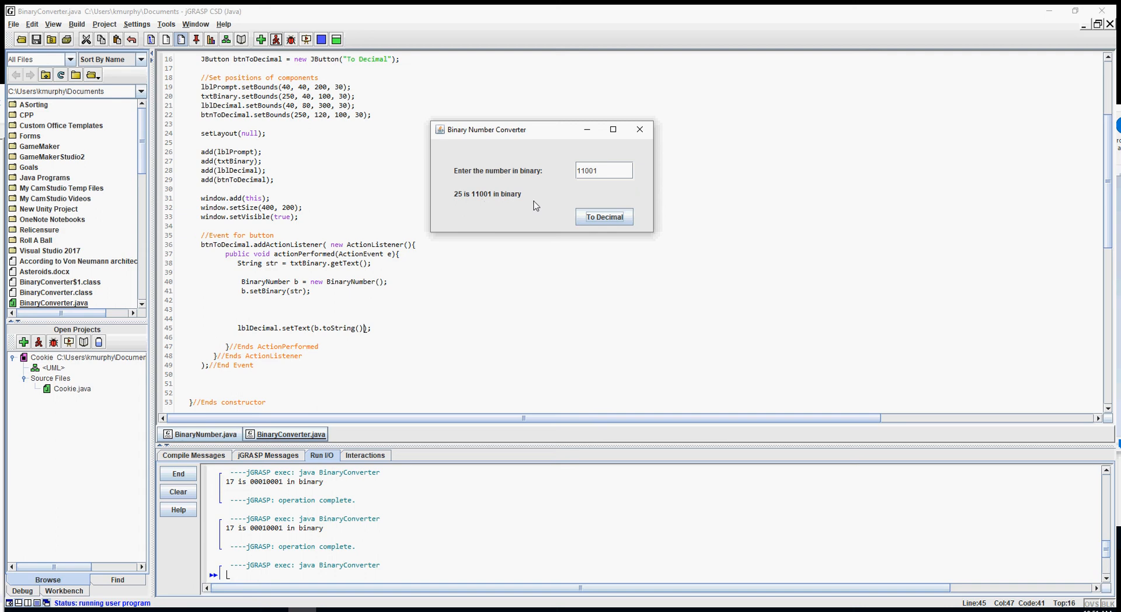
mouse_move(640, 129)
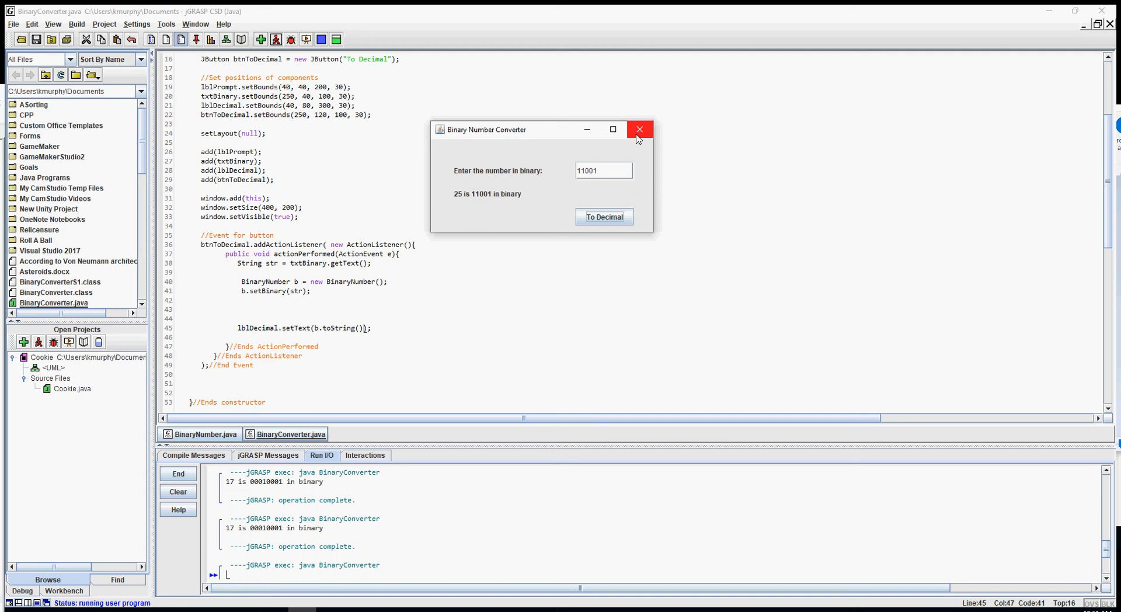
left_click(640, 129)
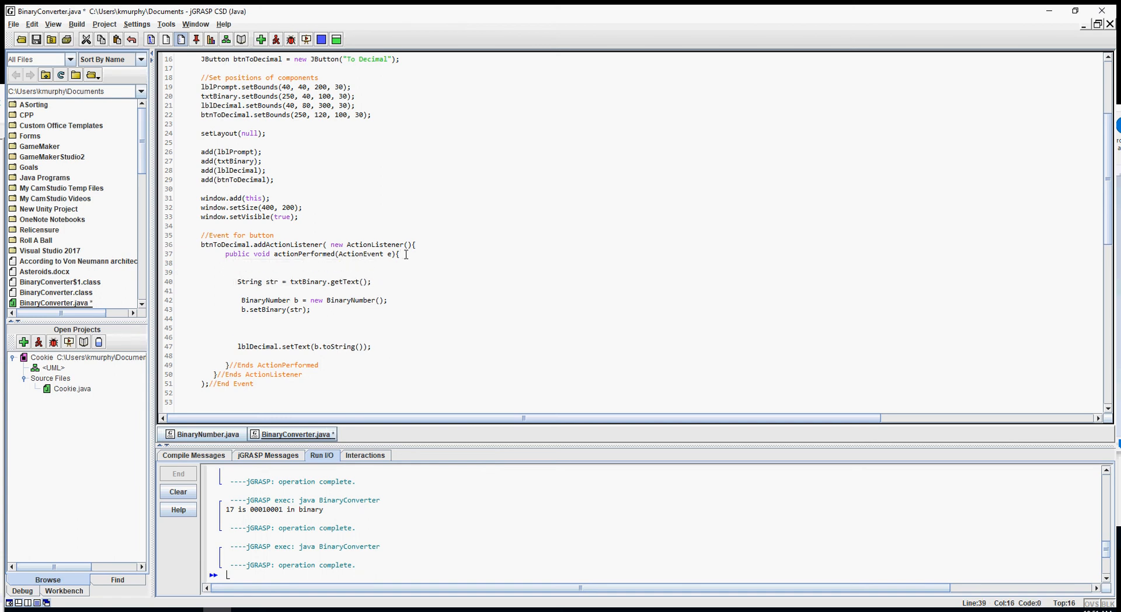
Step: Begin actionPerformed with int num = Integer.parseInt(txtBinary.getText());
type("int")
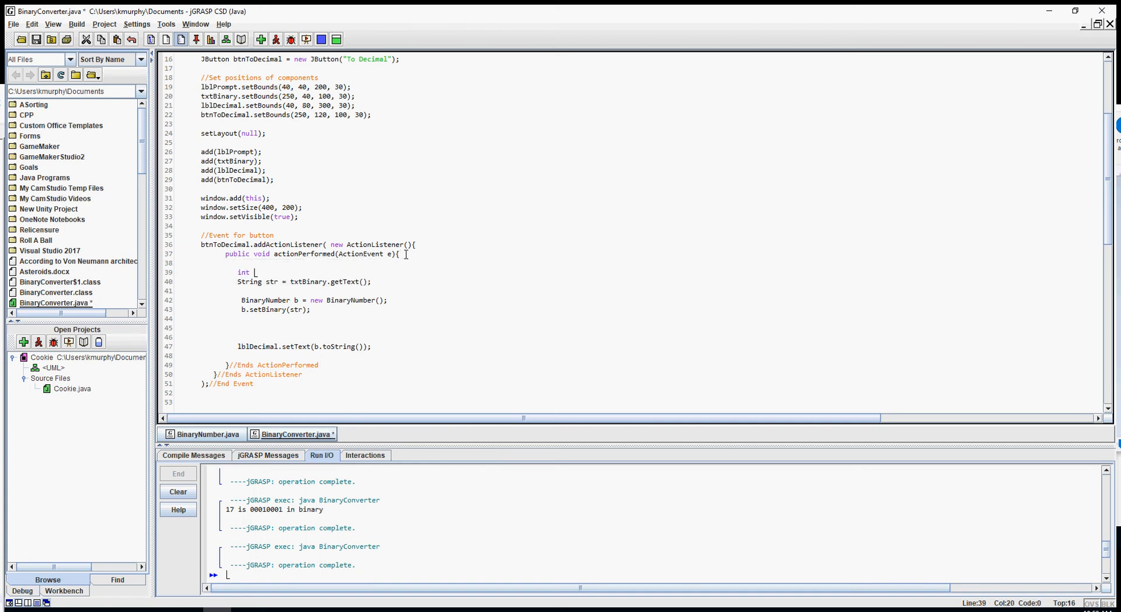
type("n")
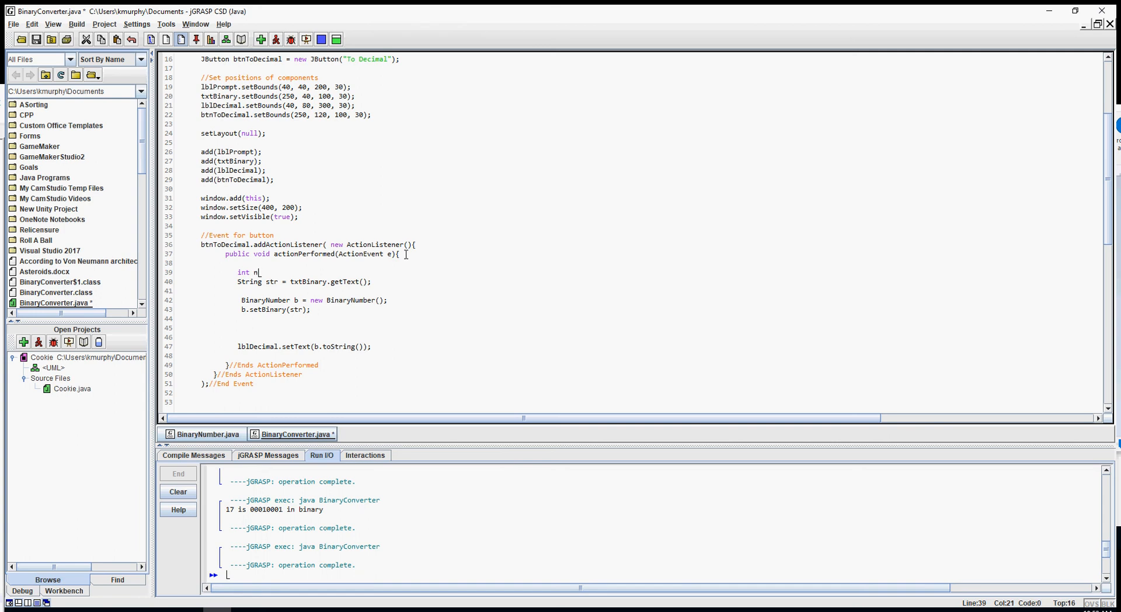
type("um =")
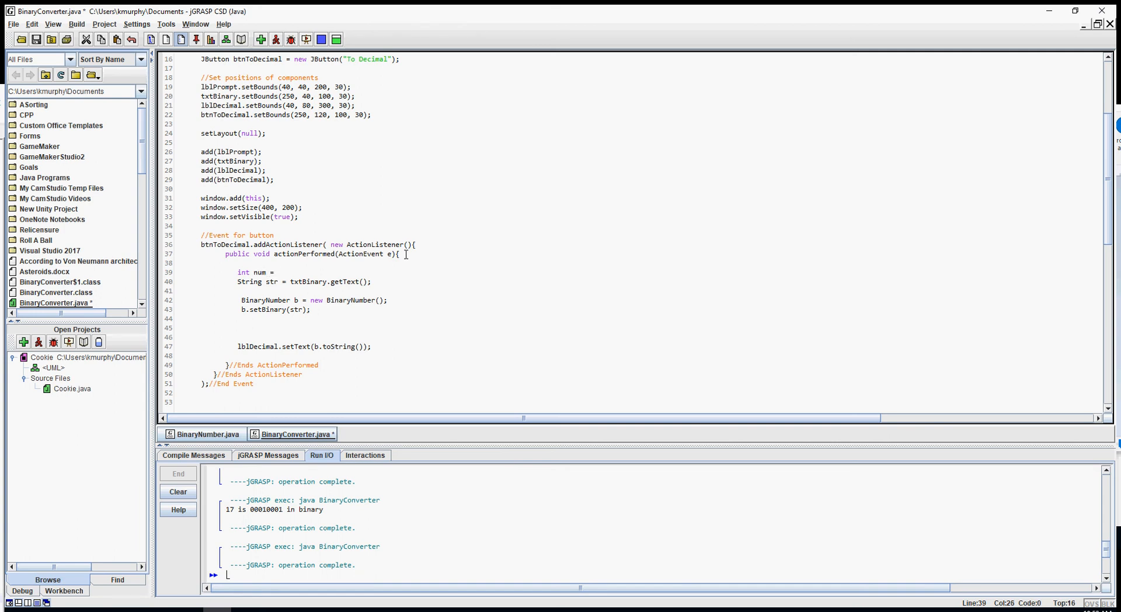
type("txtBinary.")
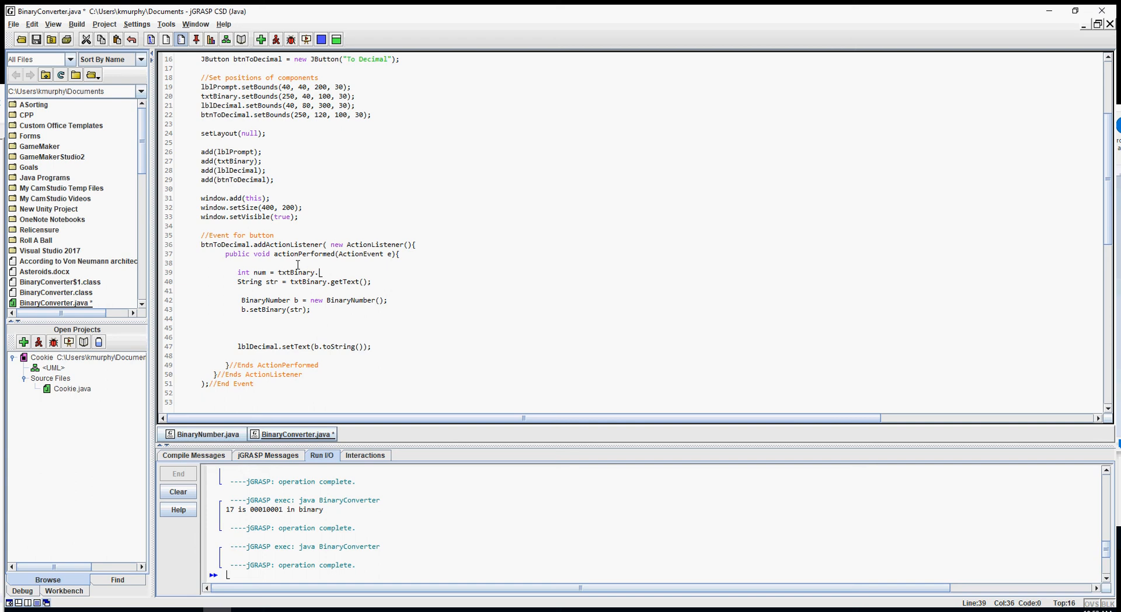
type("getText();")
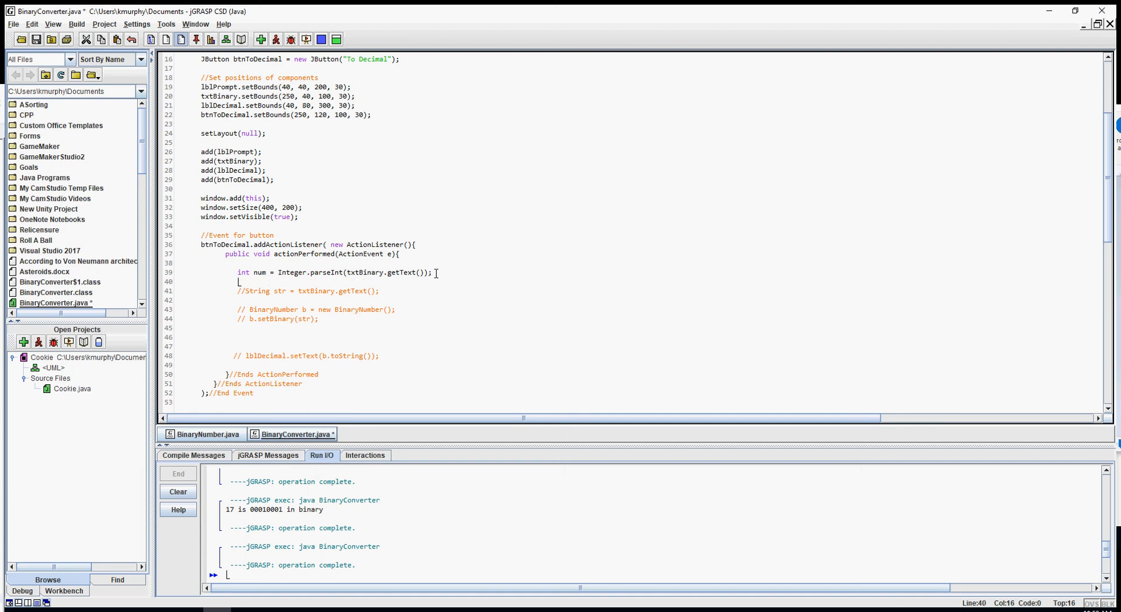
Step: Add lblDecimal.setText(num + 5); after the parse statement
type("lbl")
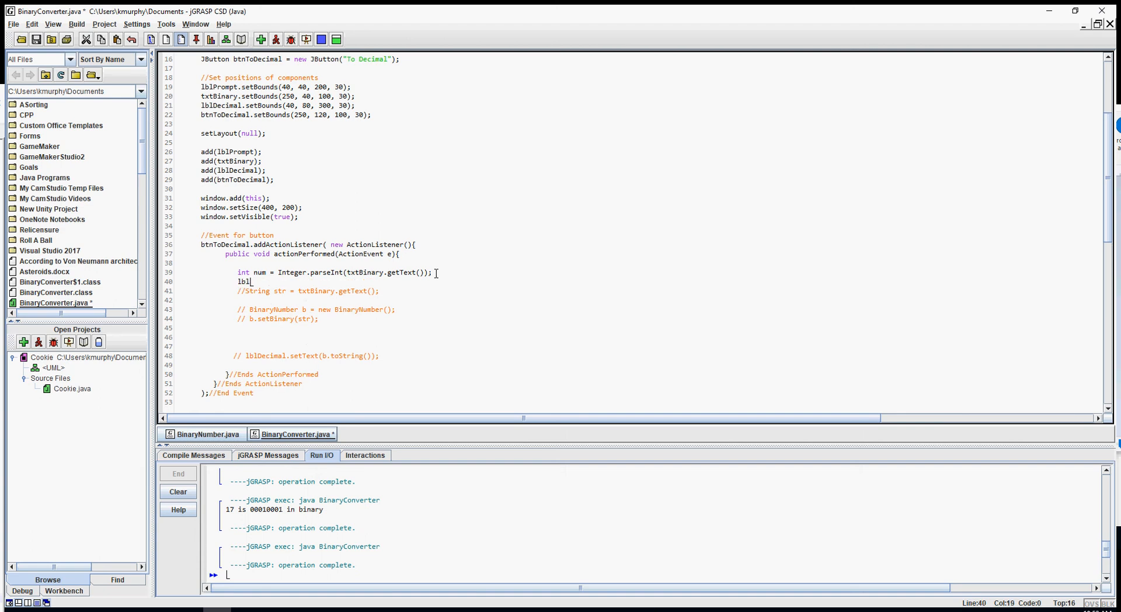
type("Decimal.")
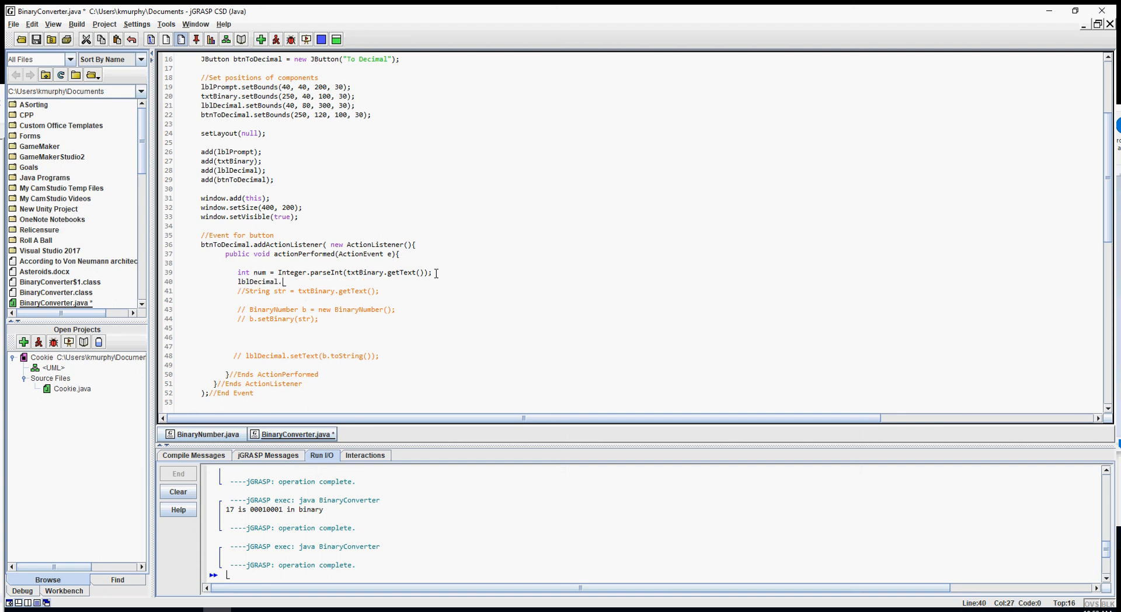
type("setText(")
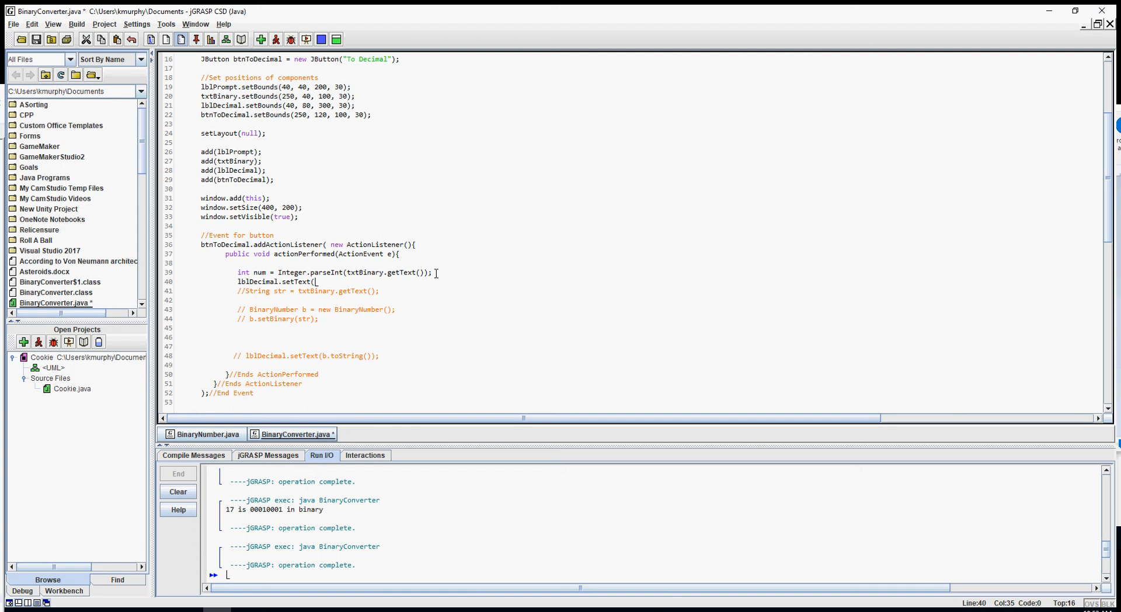
type("num")
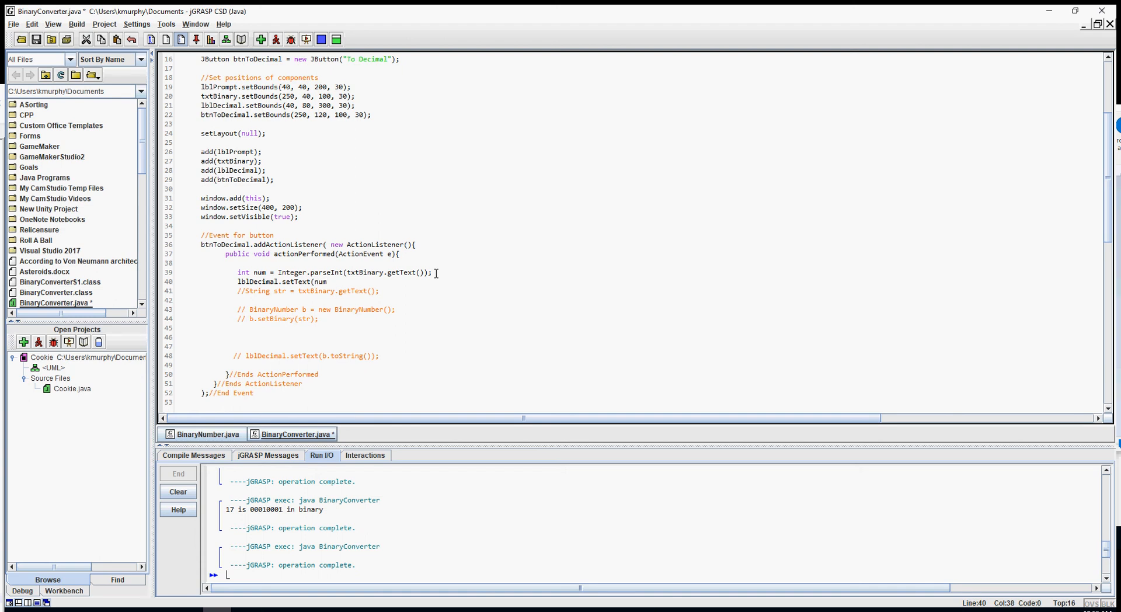
type("+ 5")
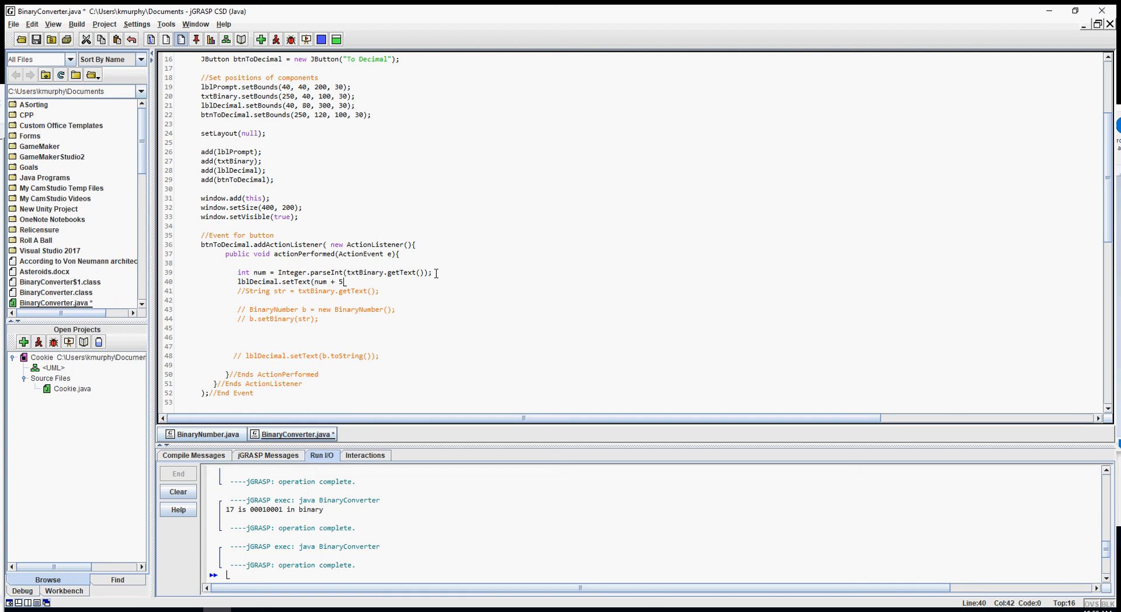
type(");")
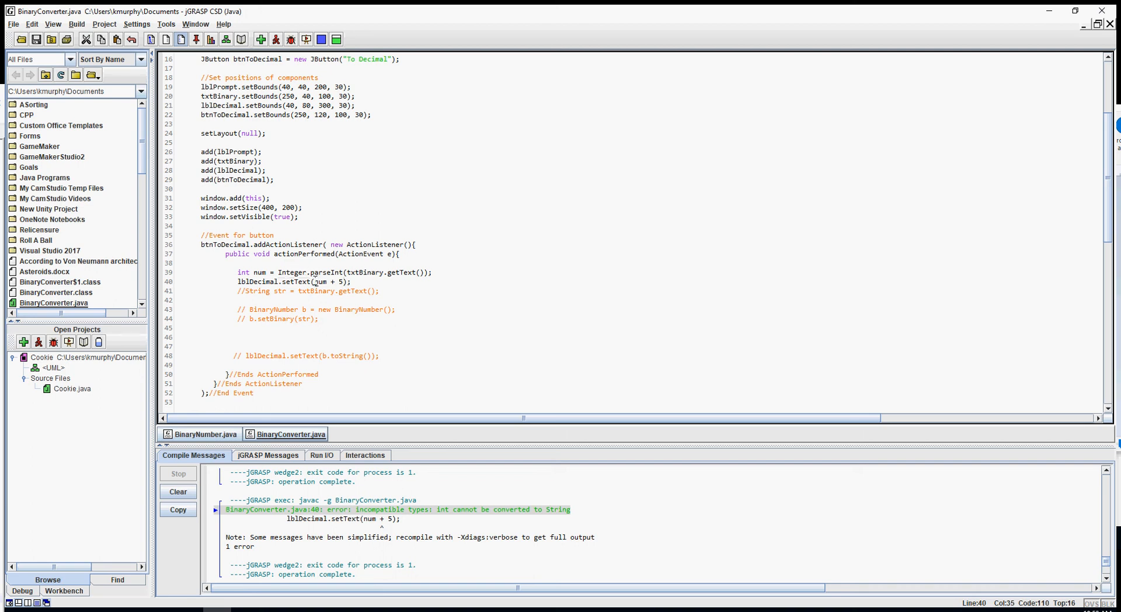
Step: Change the label text to "That number plus 5 is " + (num + 5) and compile cleanly
type("\"\"+")
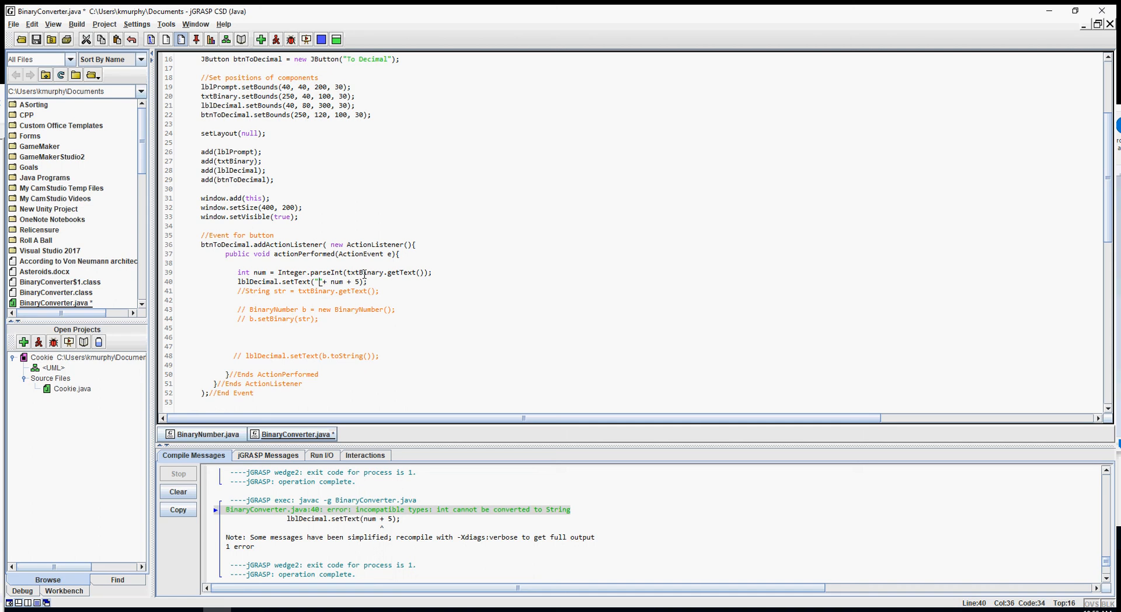
type("Thant")
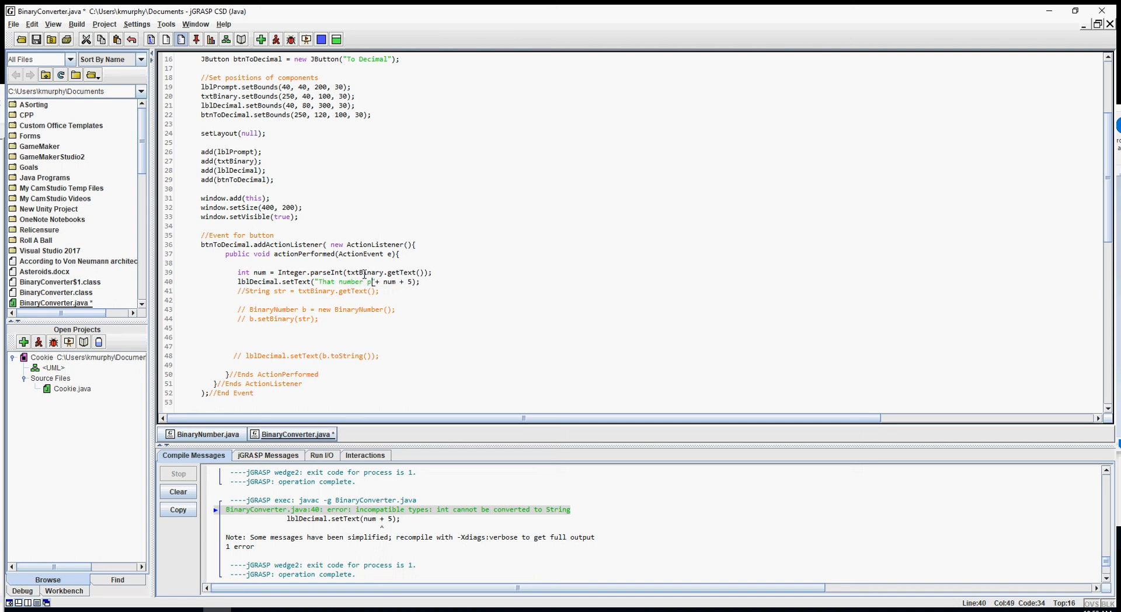
type("plus 5 is")
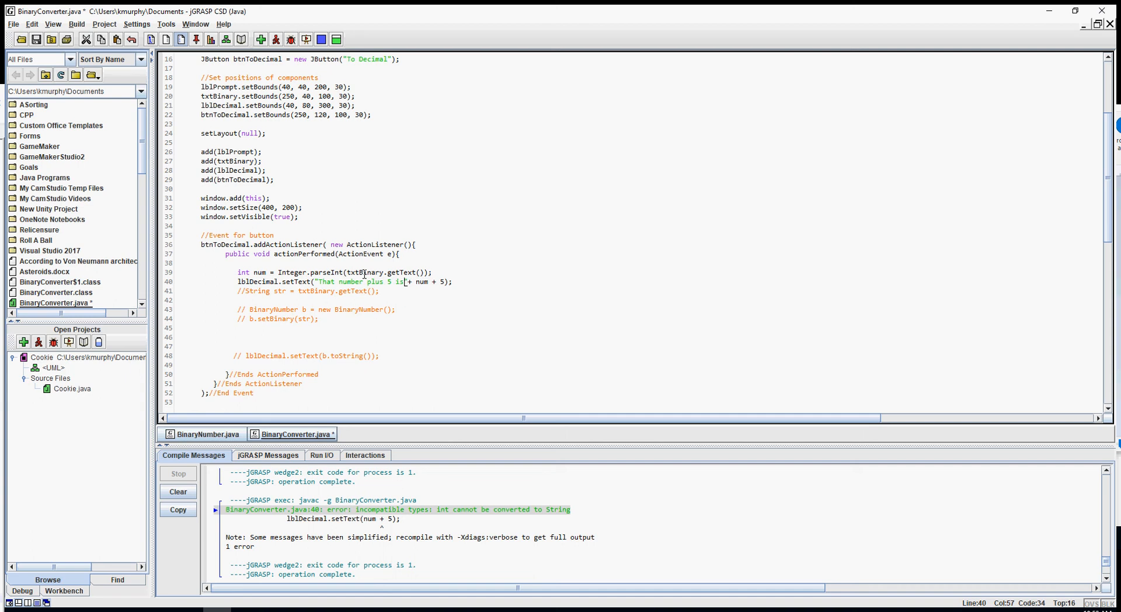
type("\" \"")
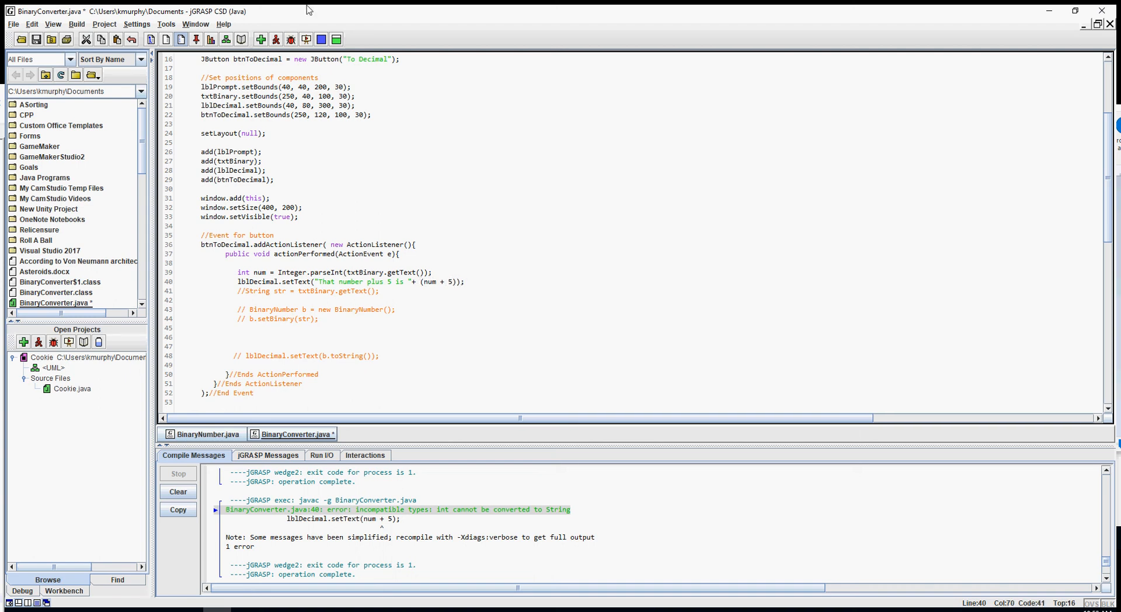
left_click(275, 38)
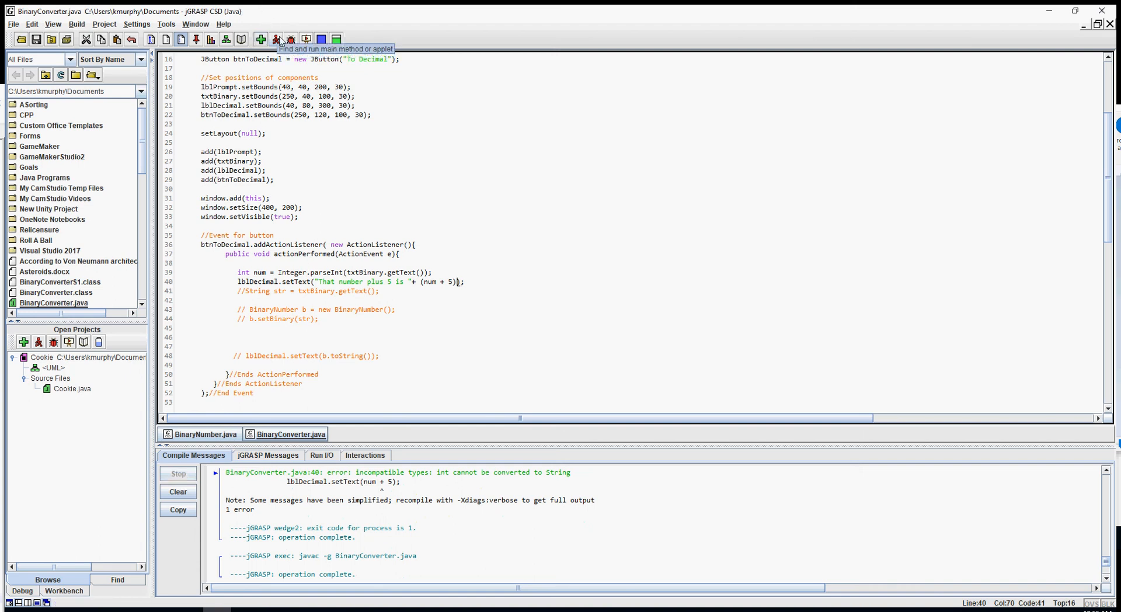
Step: Run the converter, test inputs 3 and 6 showing plus-5 results, then close the window
left_click(276, 38)
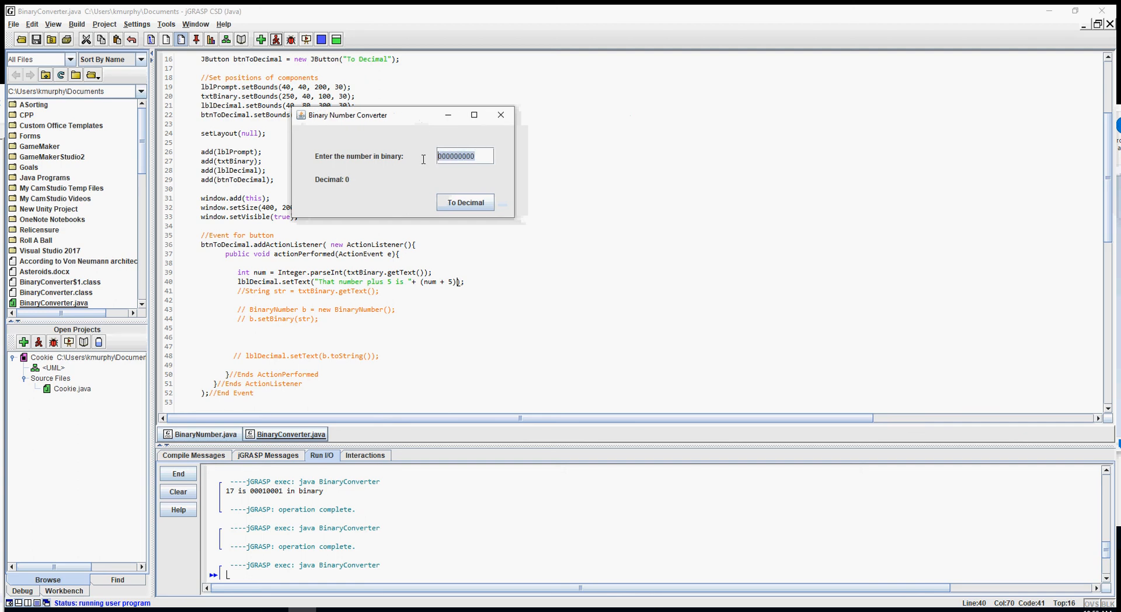
left_click(465, 202)
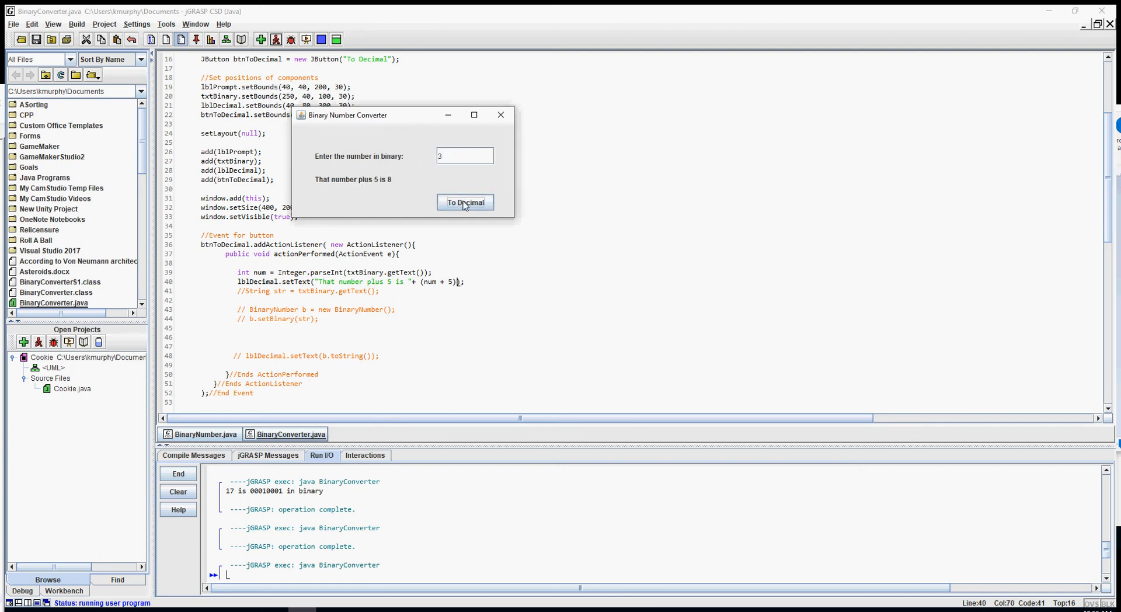
mouse_move(397, 187)
type("6")
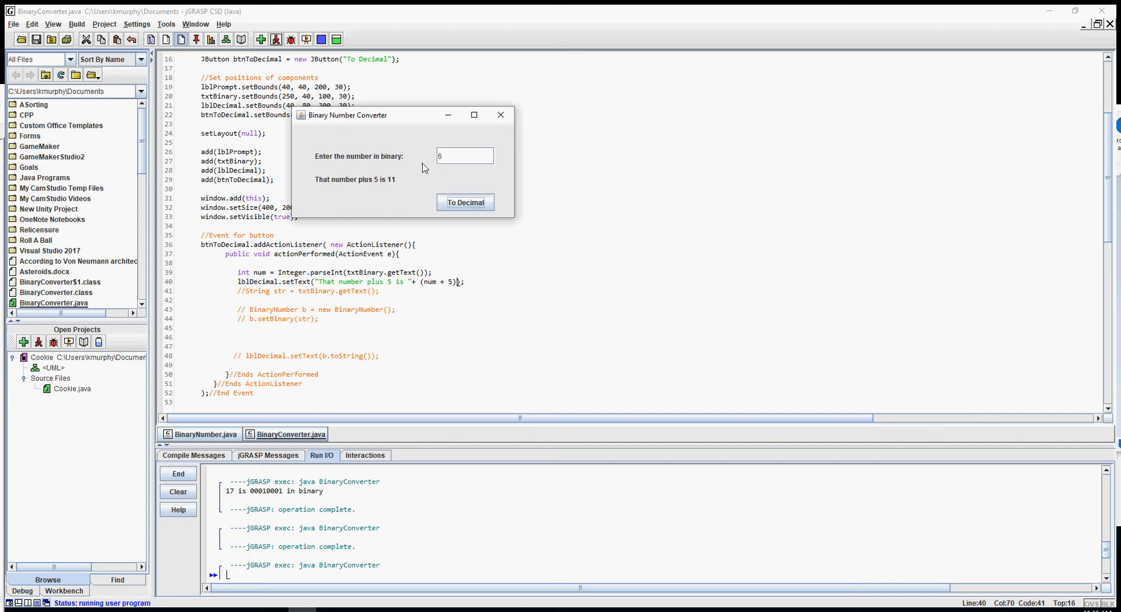
left_click(500, 114)
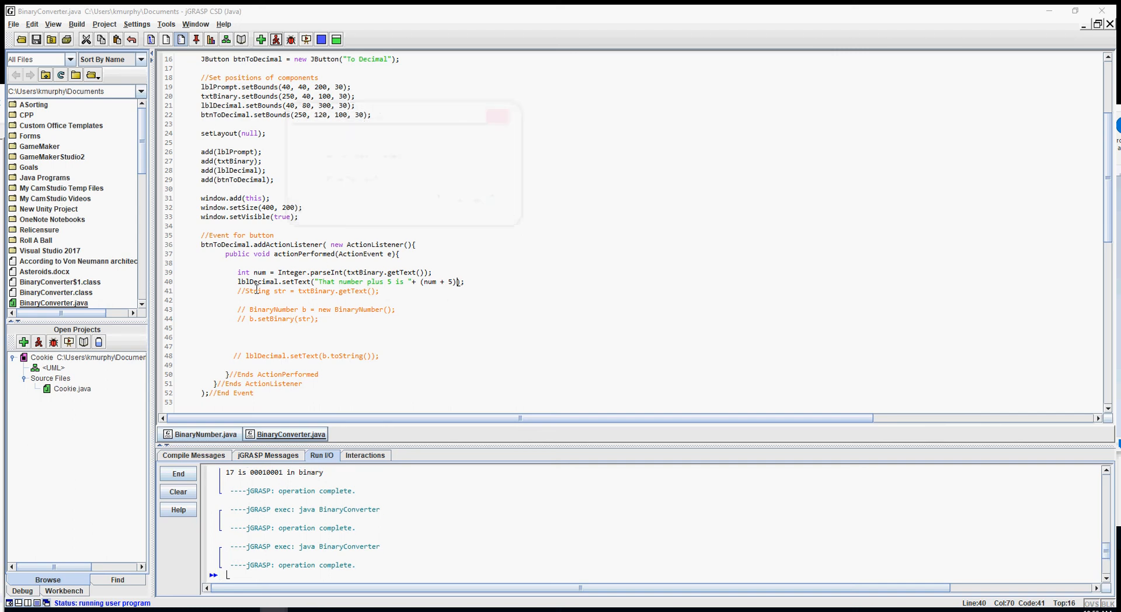